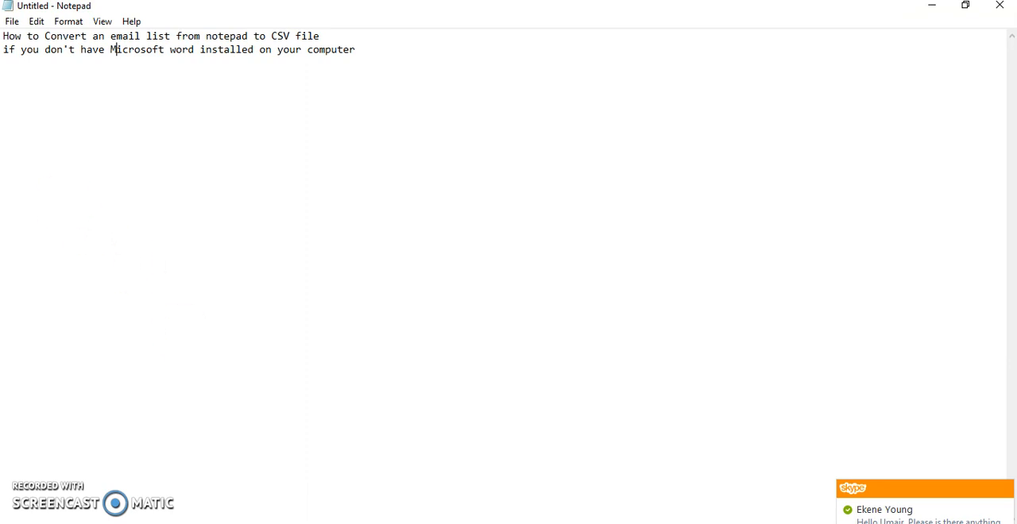
# Search Google for 'google sheets' and open the 'Google Sheets - create and edit spreadsheets online' result.
pyautogui.press('ctrl+a')
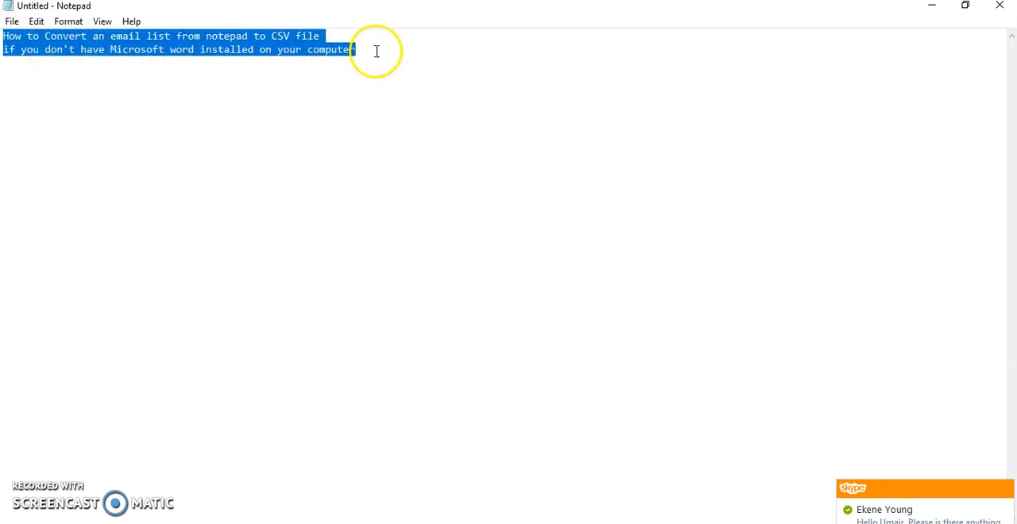
pyautogui.moveTo(396, 50)
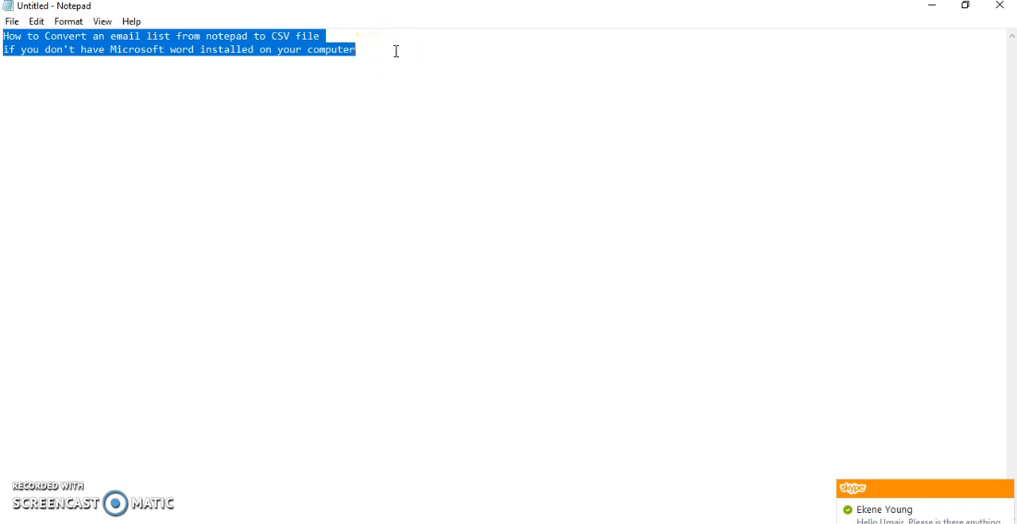
pyautogui.moveTo(484, 351)
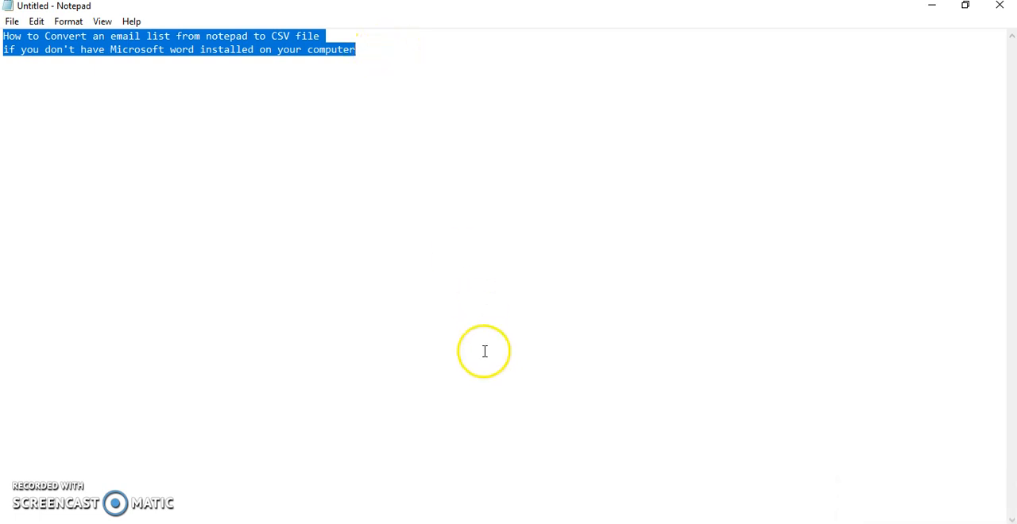
pyautogui.moveTo(460, 419)
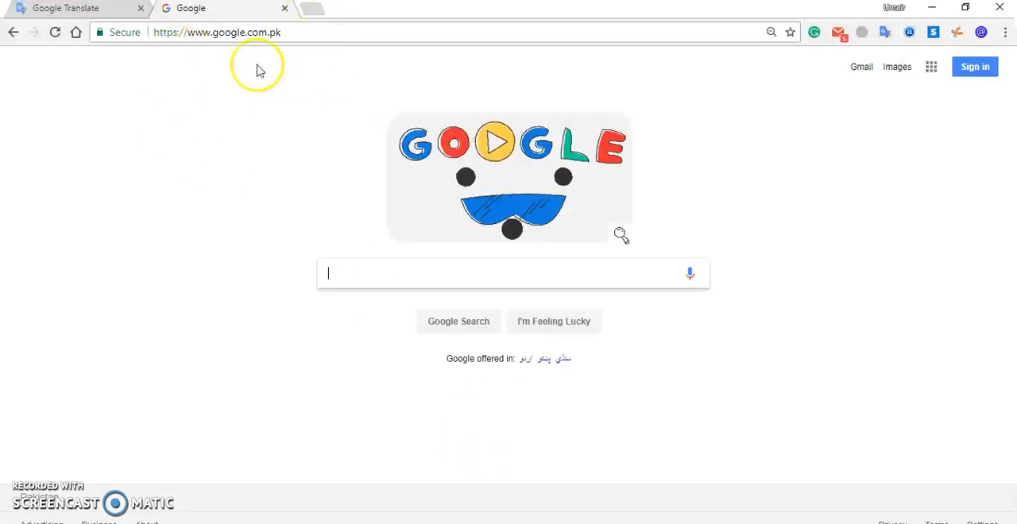
pyautogui.click(219, 31)
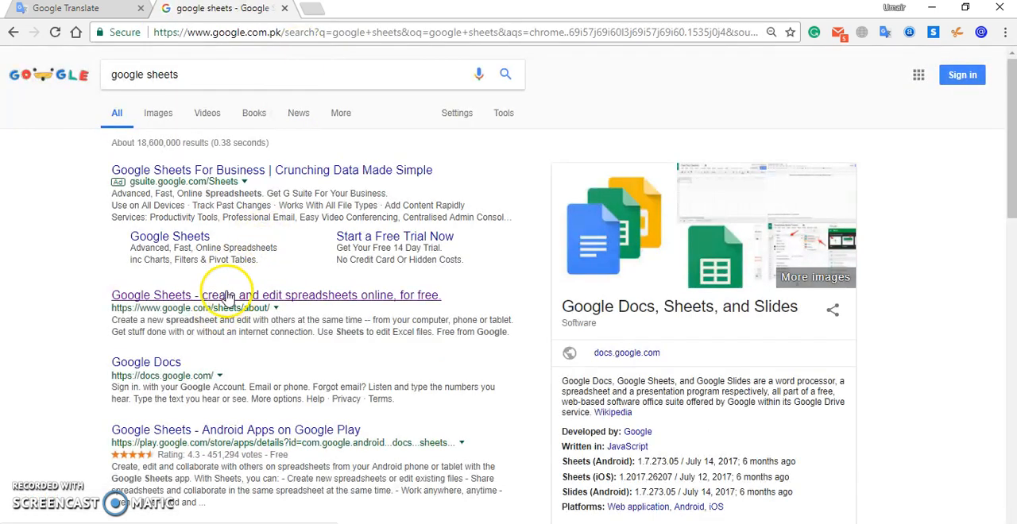
pyautogui.click(276, 294)
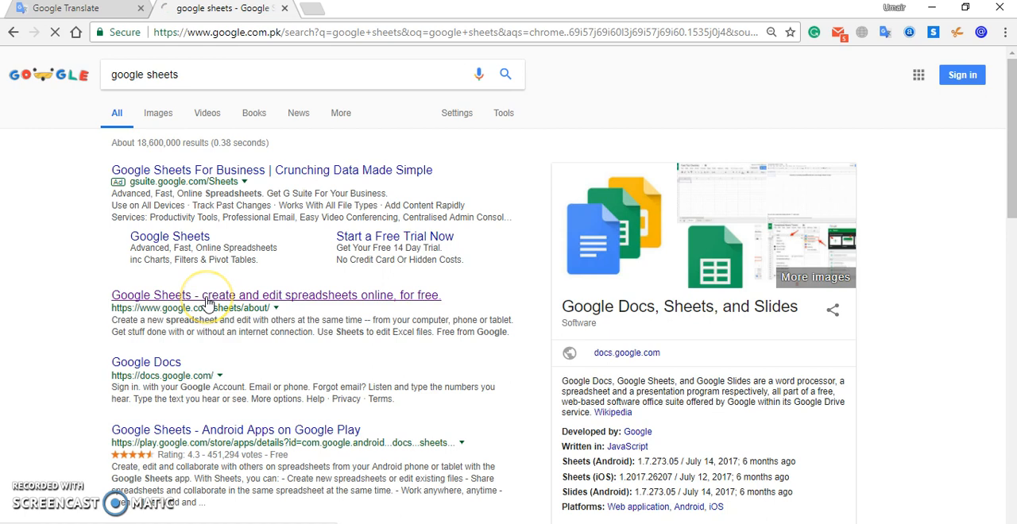
pyautogui.click(275, 294)
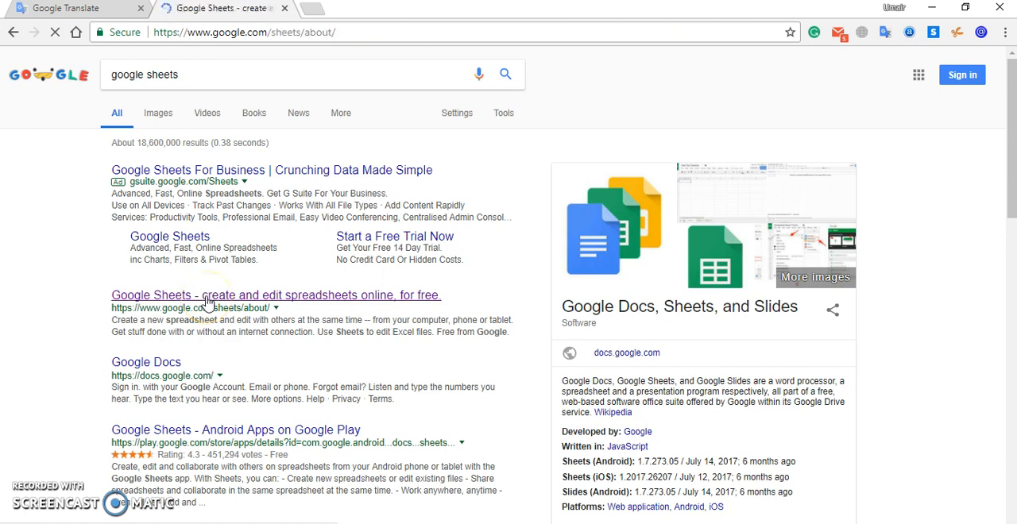
pyautogui.click(277, 295)
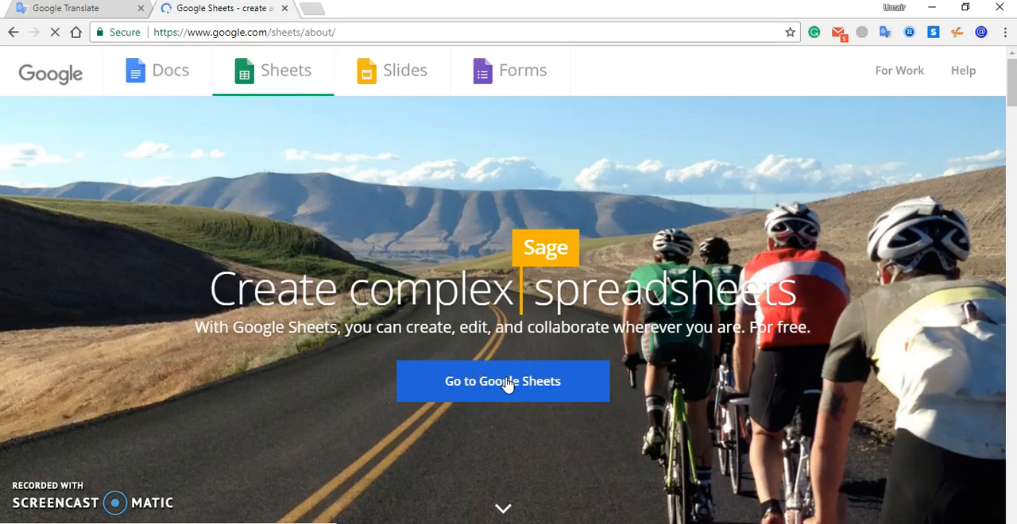
# Go to the Google Sheets app and create a new blank spreadsheet.
pyautogui.click(503, 381)
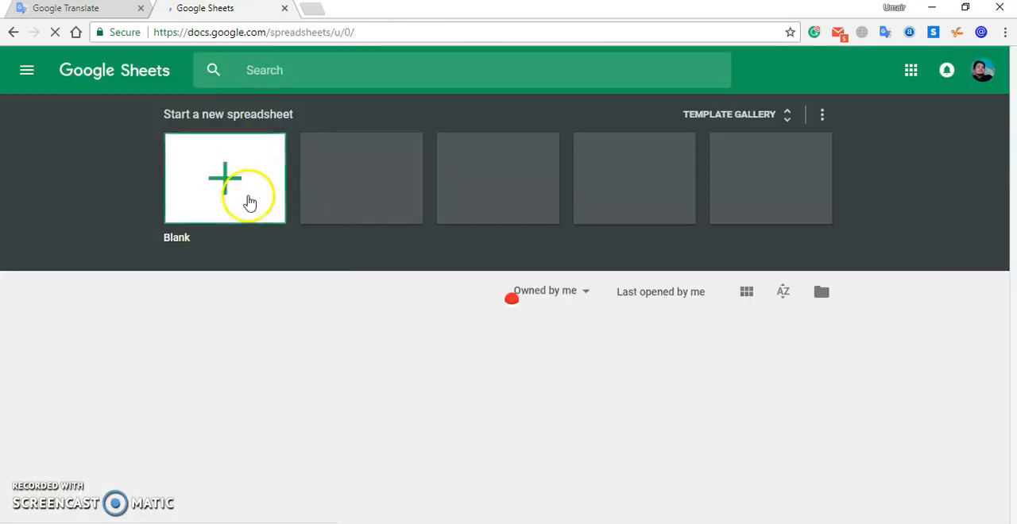
pyautogui.click(224, 178)
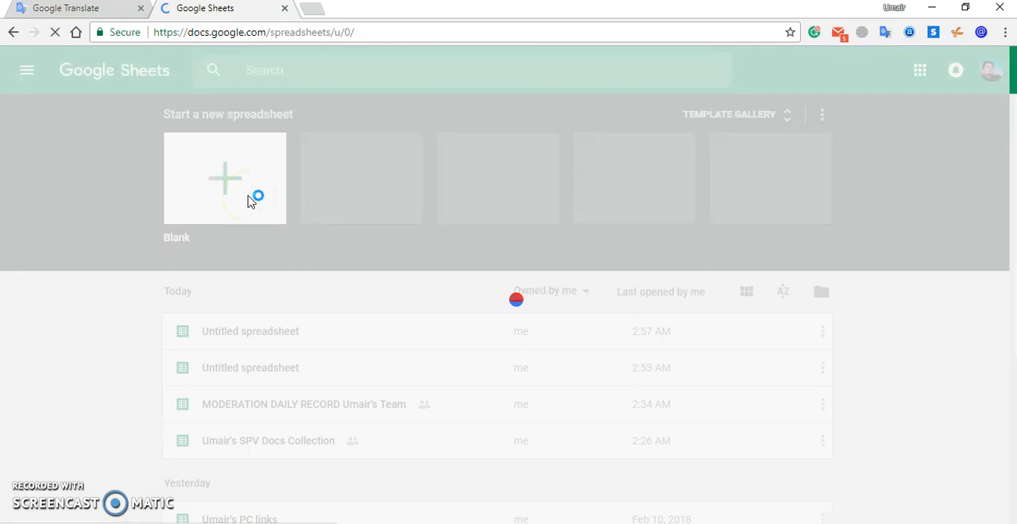
pyautogui.click(224, 178)
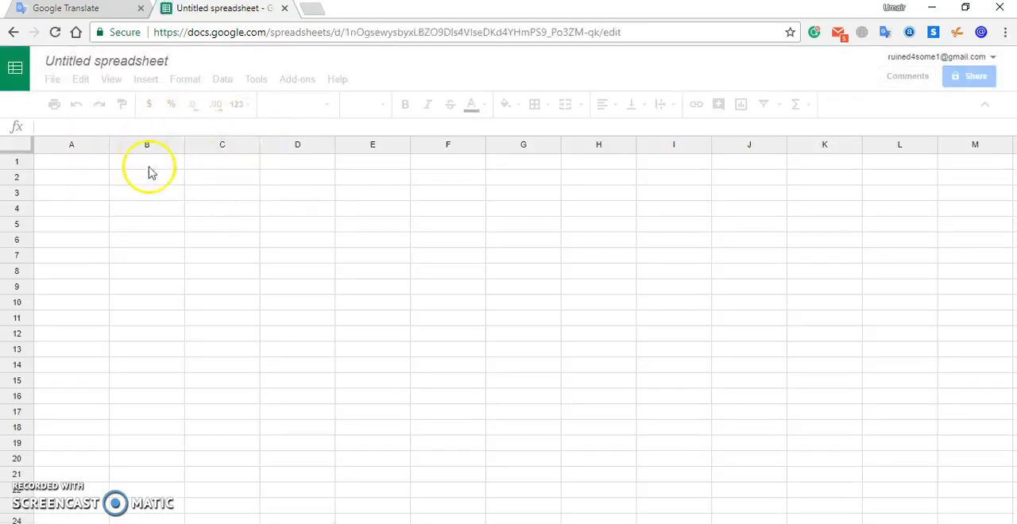
# Enter the headers 'Name' in A1 and 'Email Address' in B1.
pyautogui.click(71, 161)
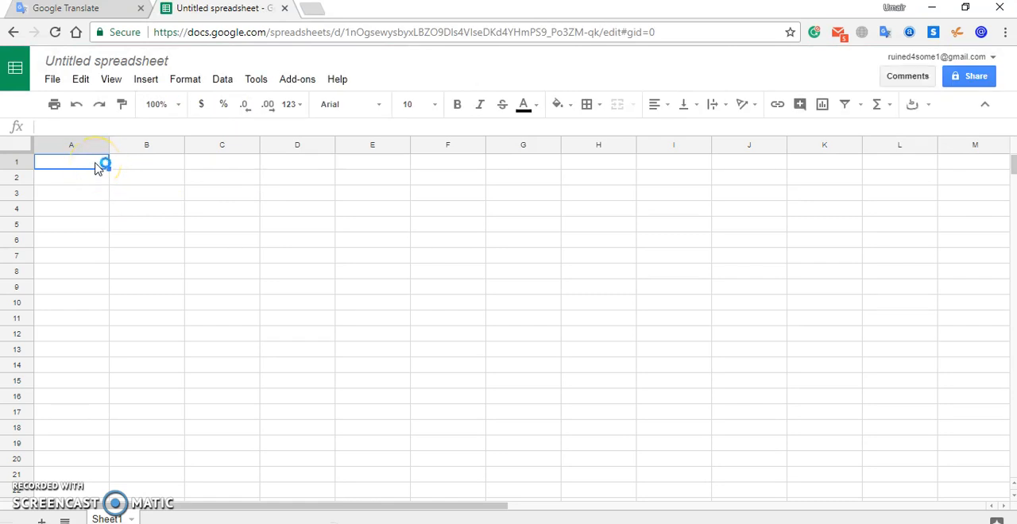
pyautogui.write('Name')
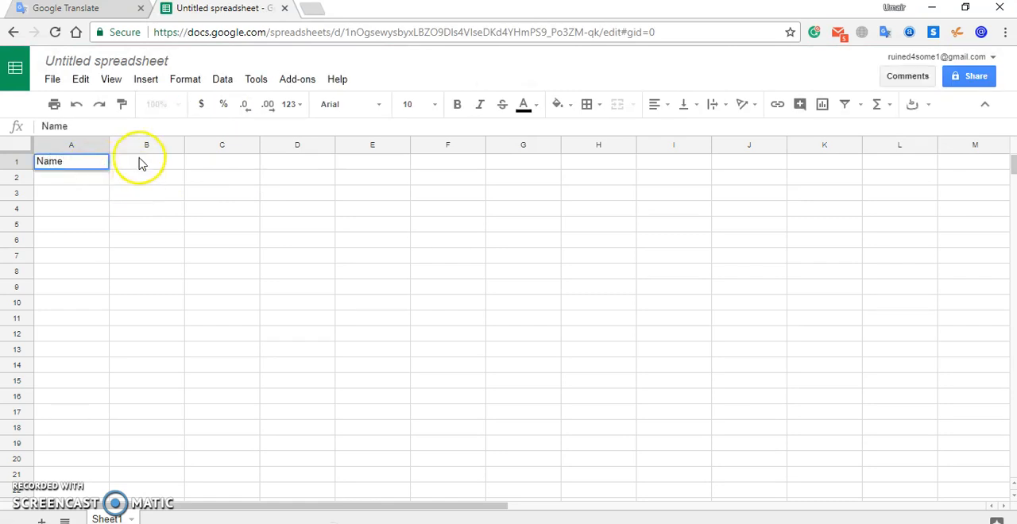
pyautogui.click(146, 161)
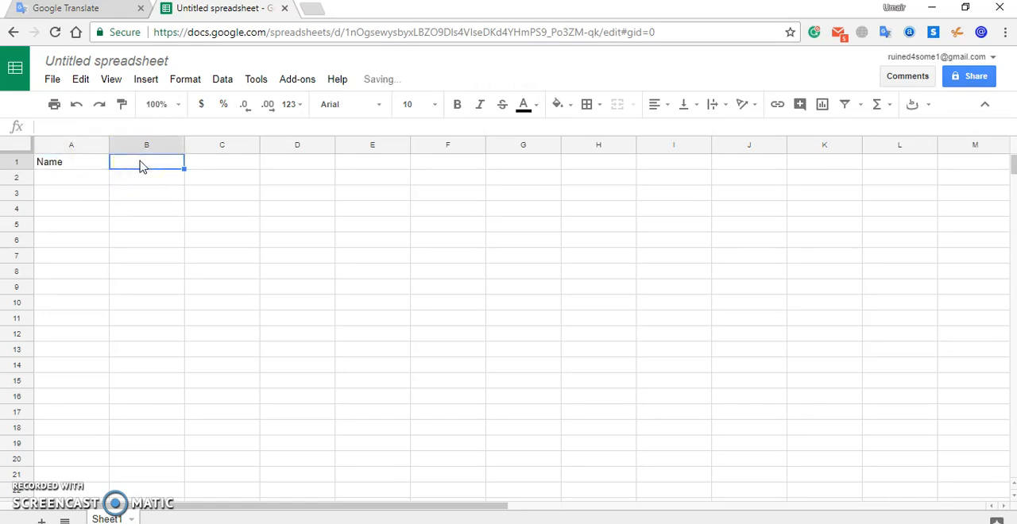
pyautogui.write('Email Address')
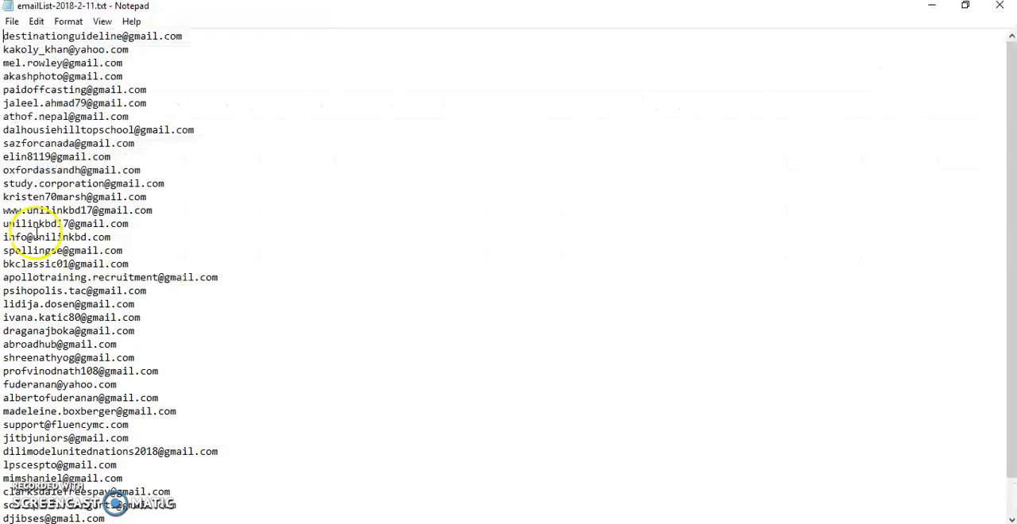
pyautogui.moveTo(150, 80)
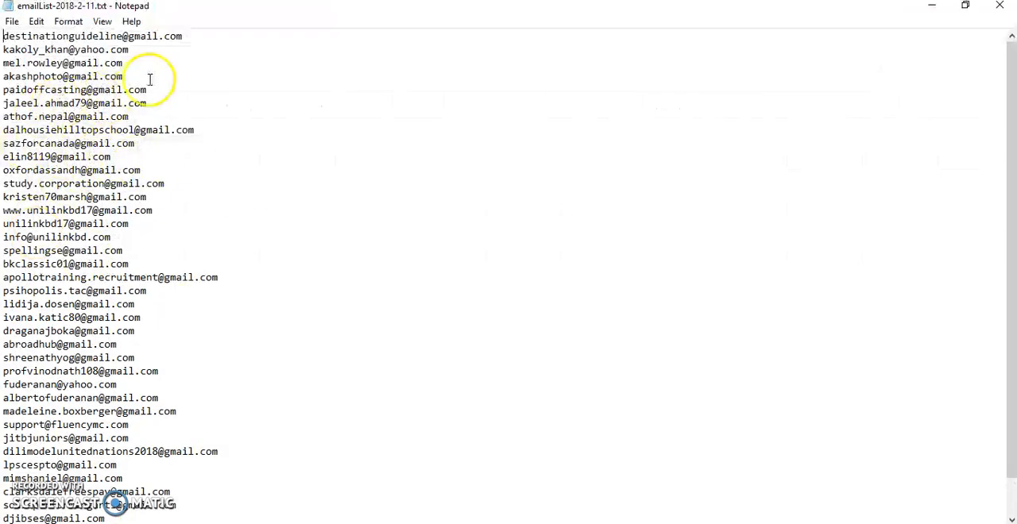
pyautogui.moveTo(174, 135)
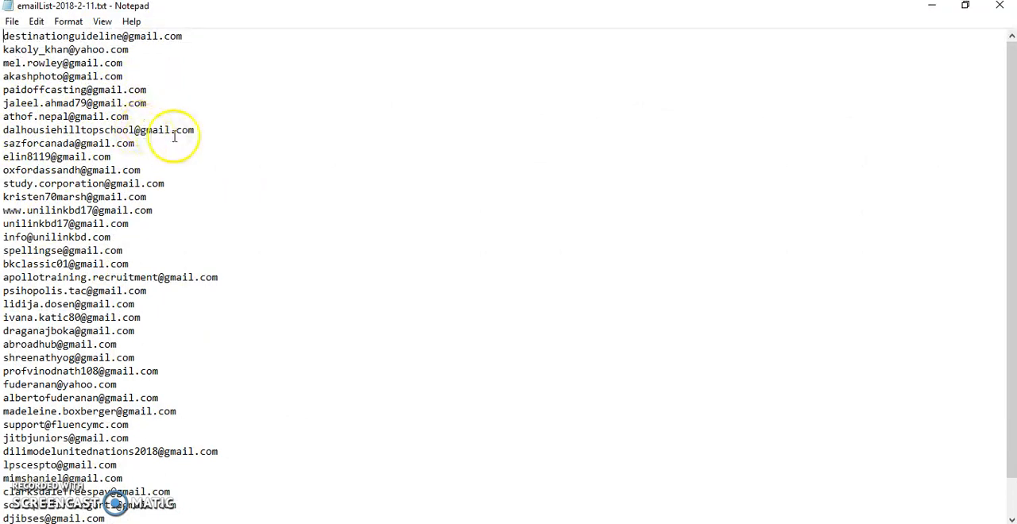
pyautogui.moveTo(165, 166)
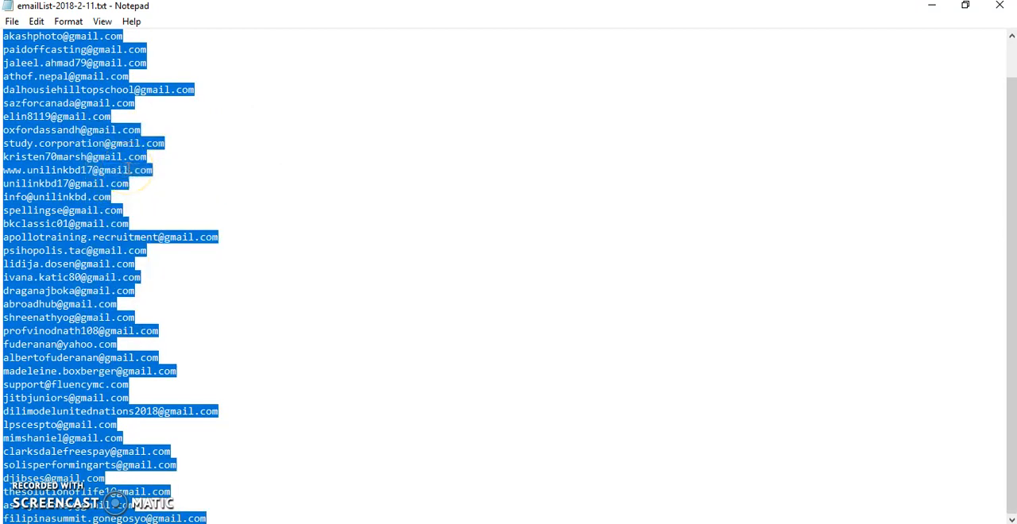
pyautogui.moveTo(226, 210)
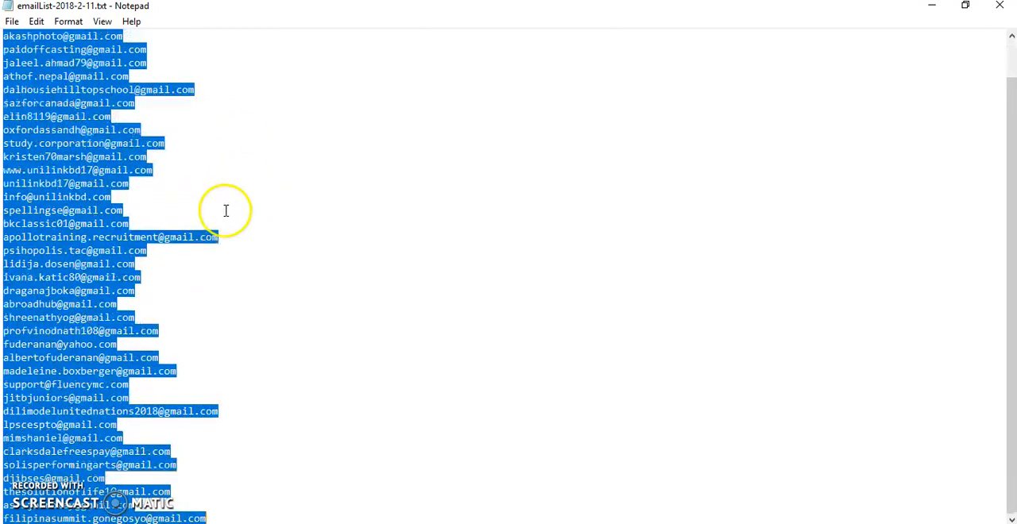
pyautogui.moveTo(167, 154)
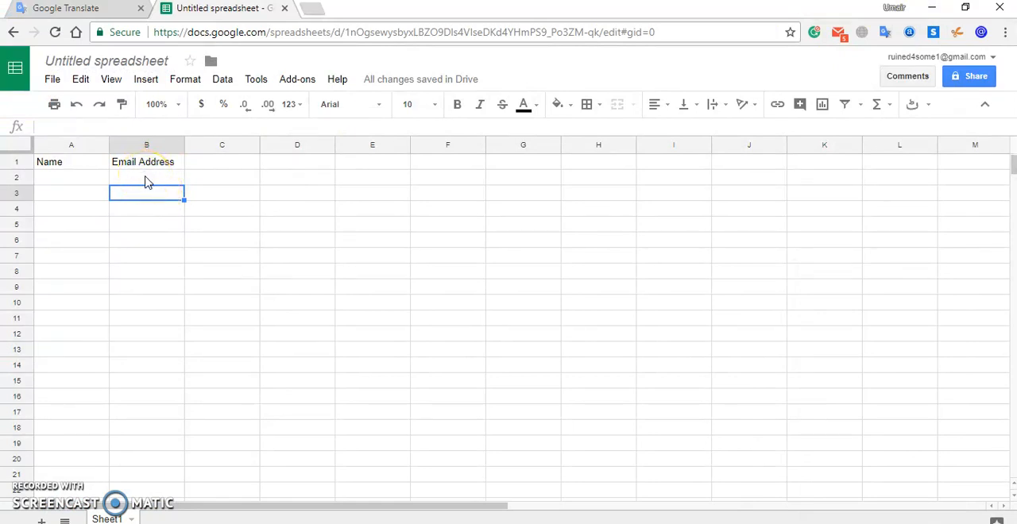
# Check the pasted email addresses in column B under the 'Email Address' header.
pyautogui.click(146, 177)
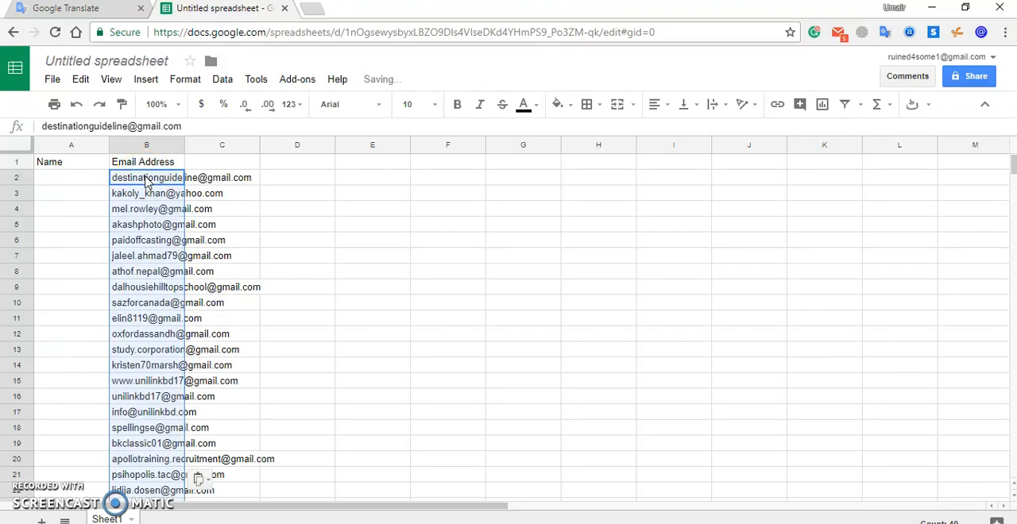
pyautogui.click(146, 209)
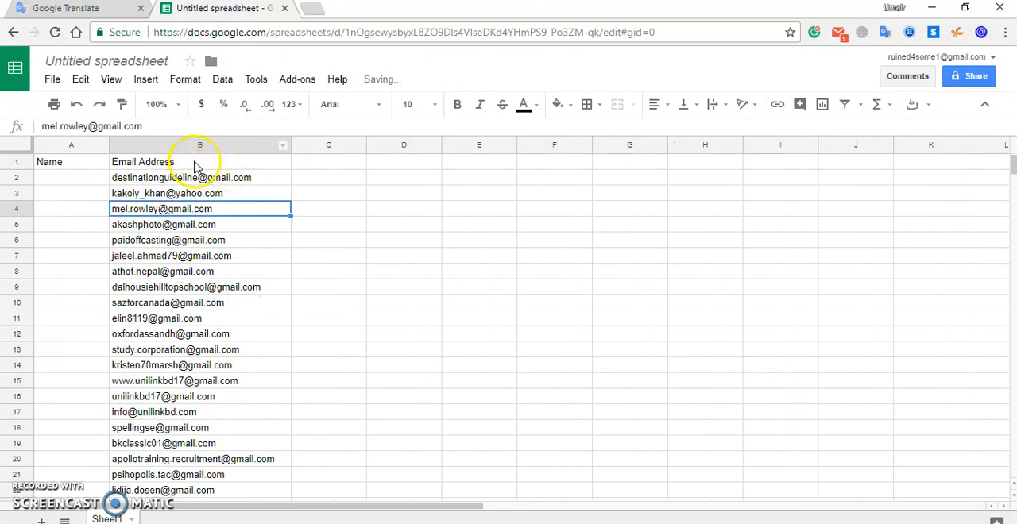
pyautogui.scroll(-3)
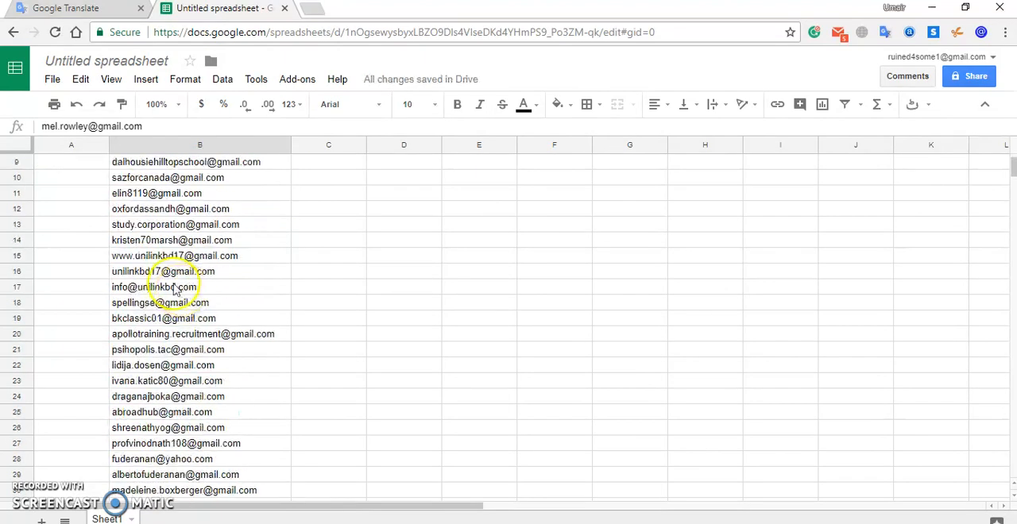
pyautogui.scroll(3)
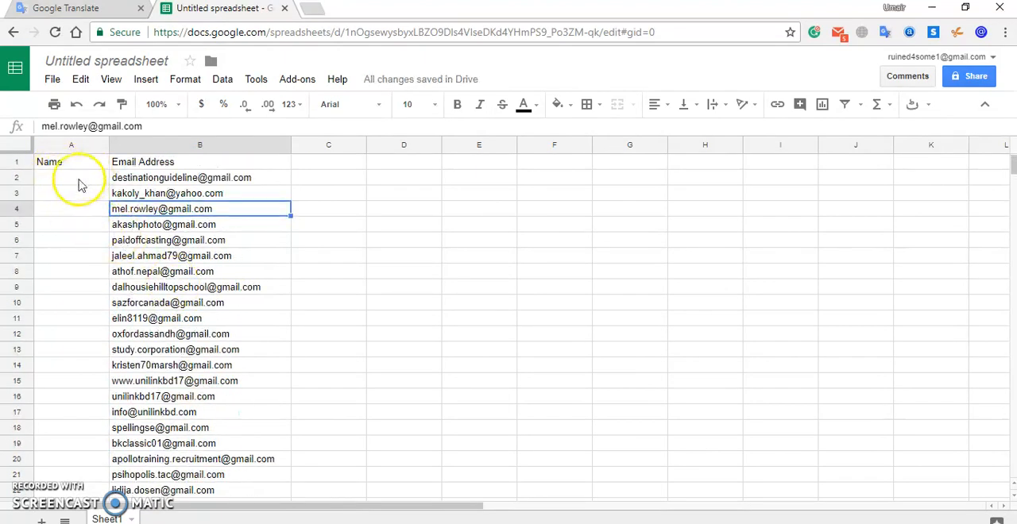
pyautogui.moveTo(87, 222)
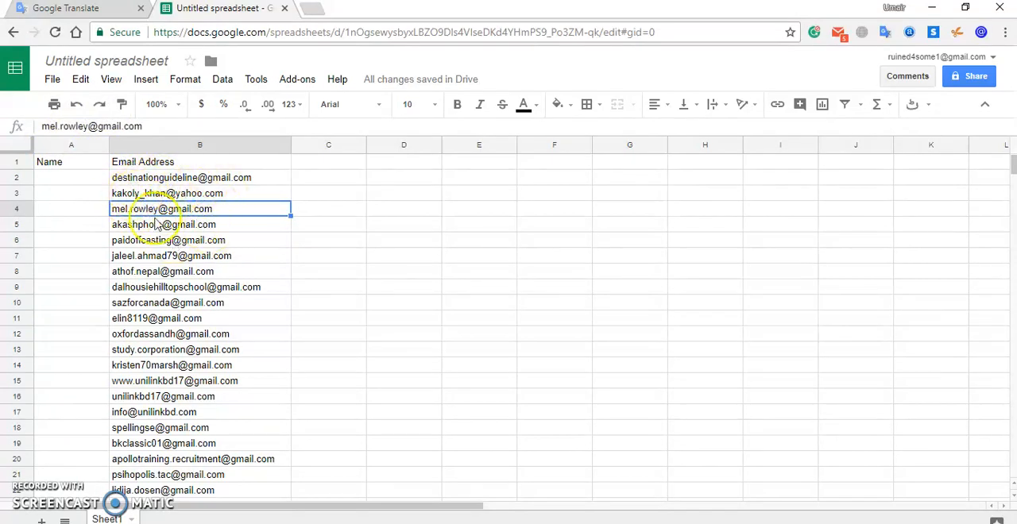
# Download the sheet via File as Comma-separated values (.csv, current sheet).
pyautogui.click(51, 79)
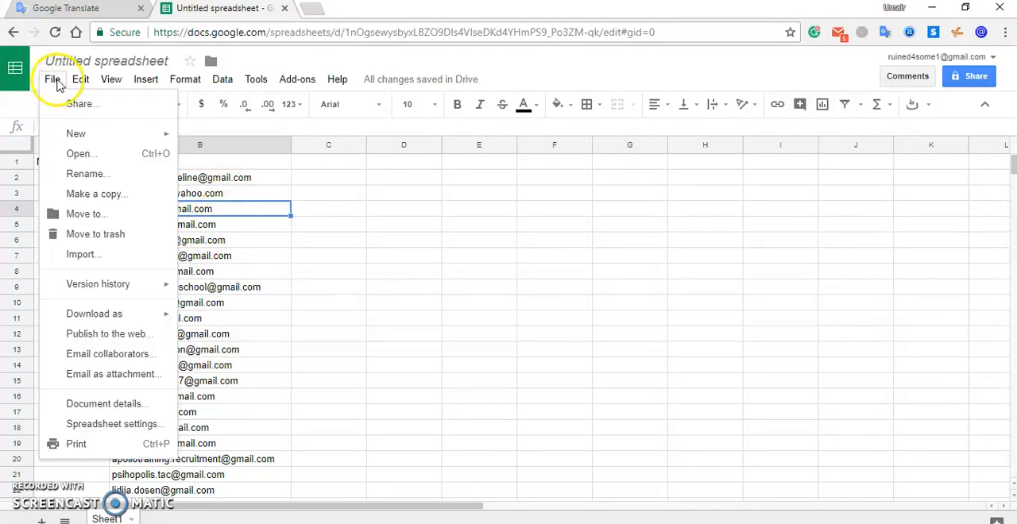
pyautogui.moveTo(93, 314)
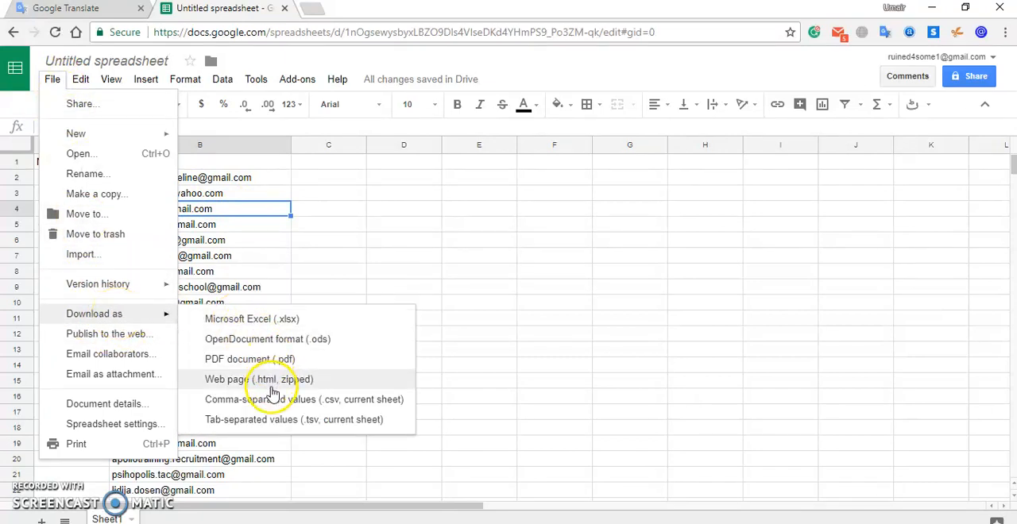
pyautogui.moveTo(279, 400)
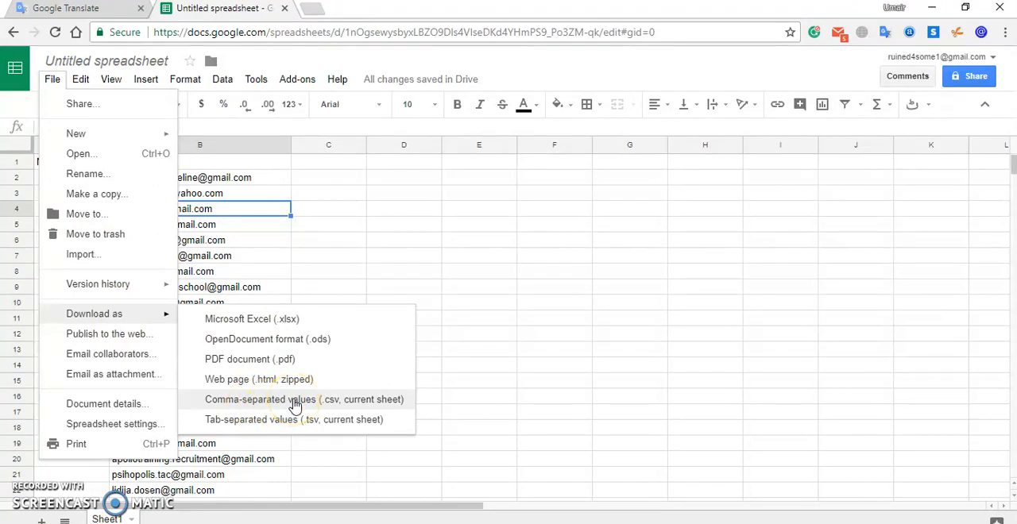
pyautogui.click(304, 400)
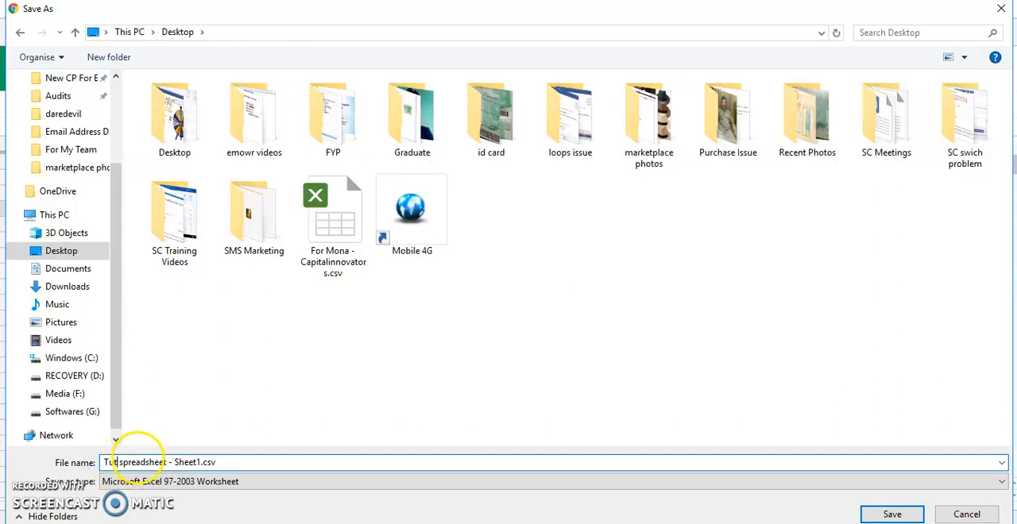
# Save the CSV to the Desktop with the file name 'Tutorial'.
pyautogui.write('Tutorial')
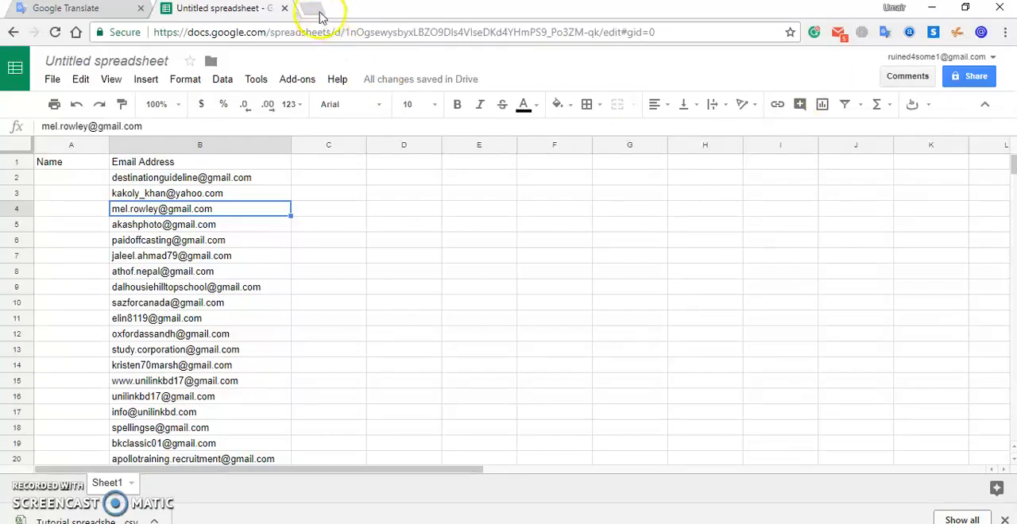
# In a new tab, load empowr.com and open 'Give $20, Get $20' from the side menu.
pyautogui.click(312, 8)
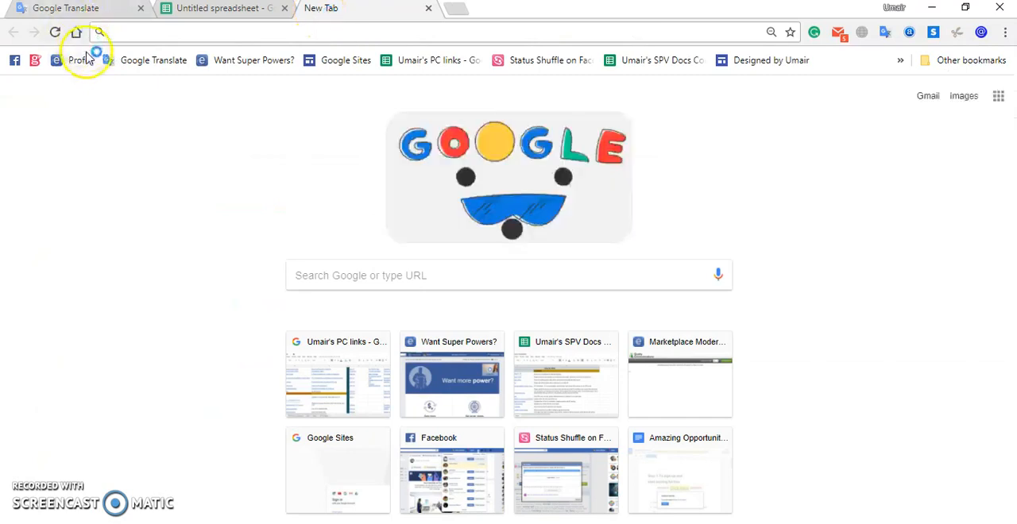
pyautogui.click(222, 7)
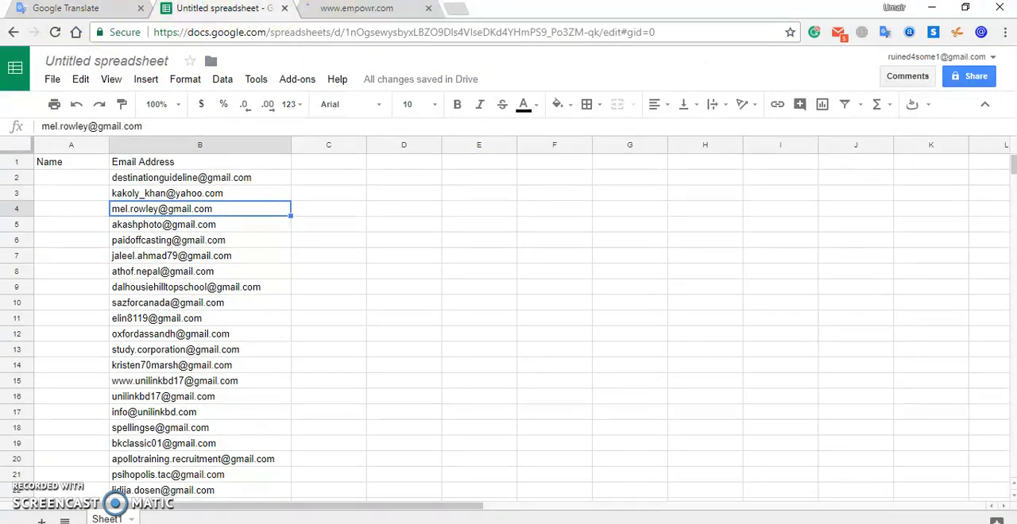
pyautogui.click(356, 8)
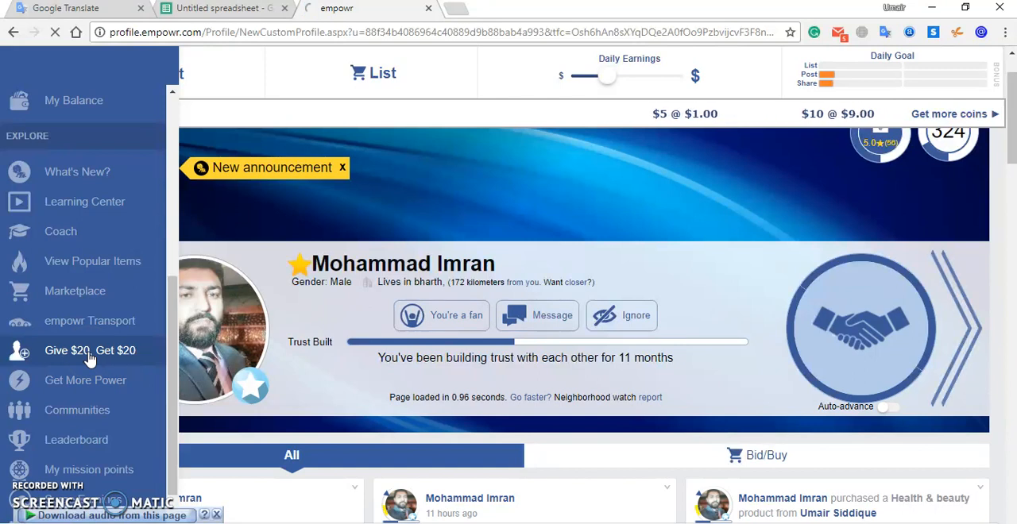
pyautogui.click(90, 350)
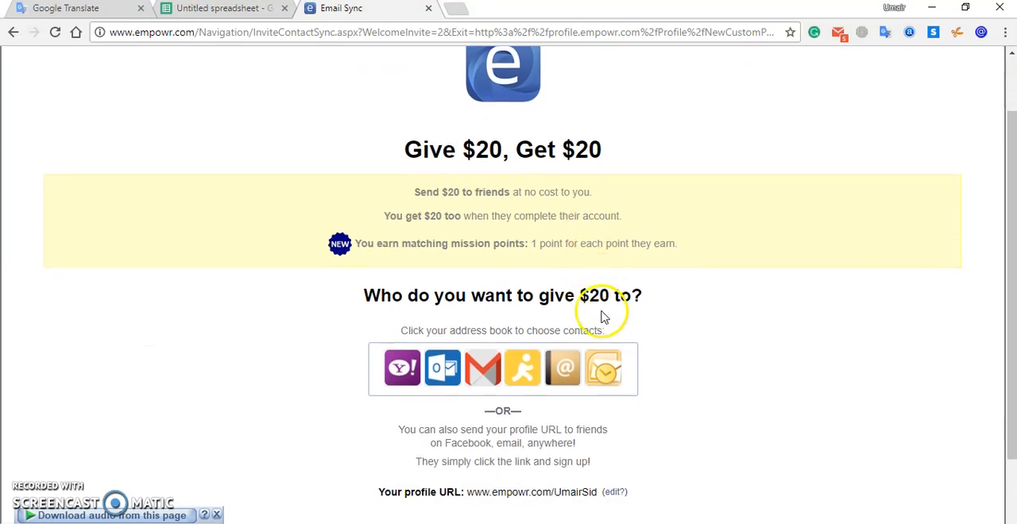
pyautogui.moveTo(606, 368)
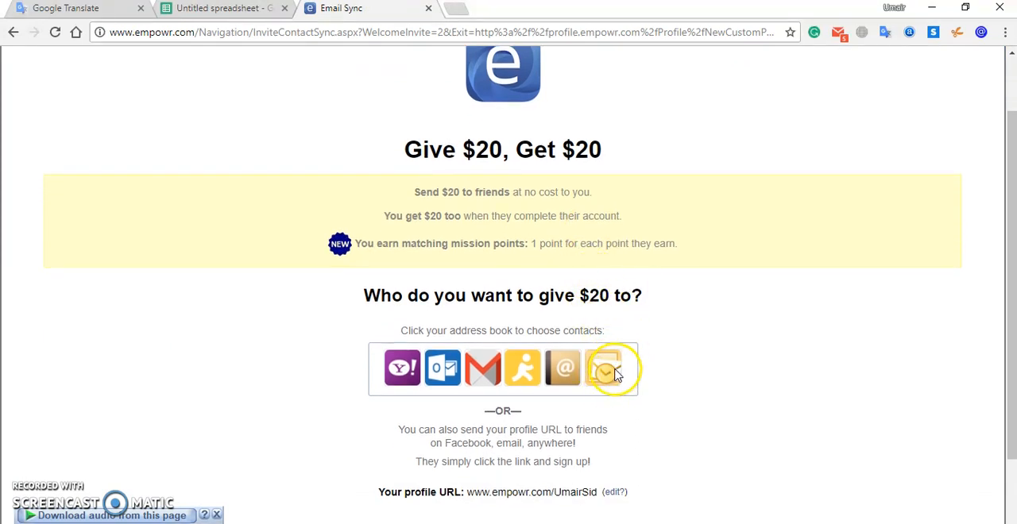
# Choose Outlook under 'Click your address book to choose contacts'.
pyautogui.click(604, 368)
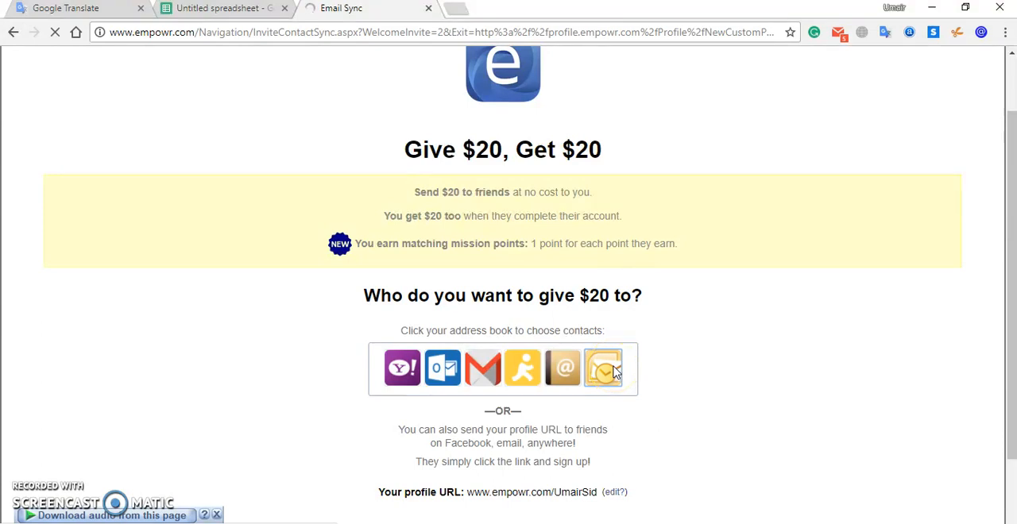
pyautogui.click(604, 368)
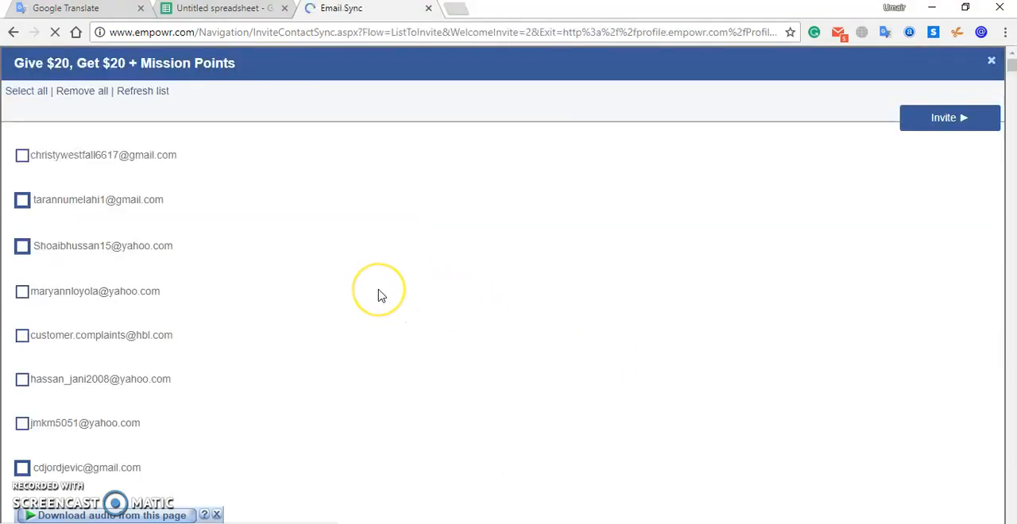
pyautogui.moveTo(381, 296)
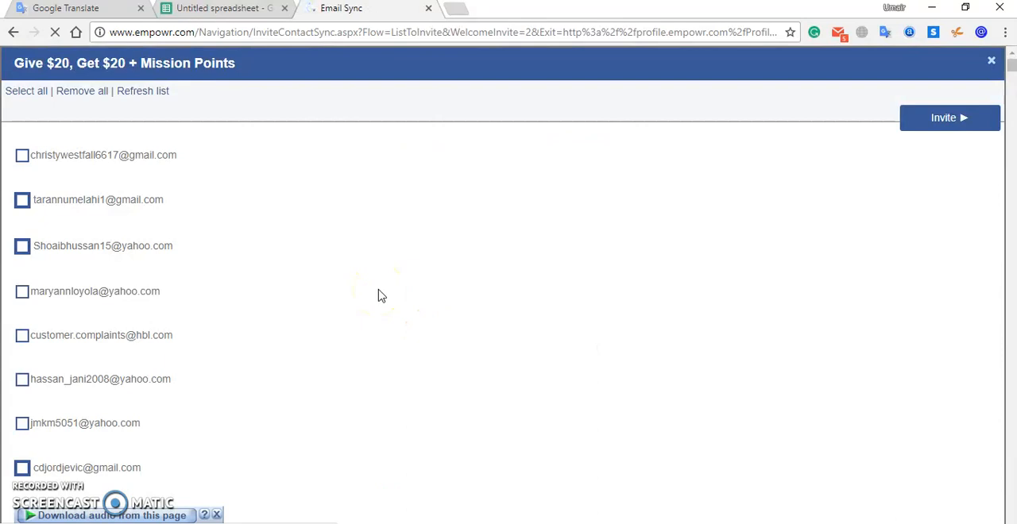
pyautogui.moveTo(197, 240)
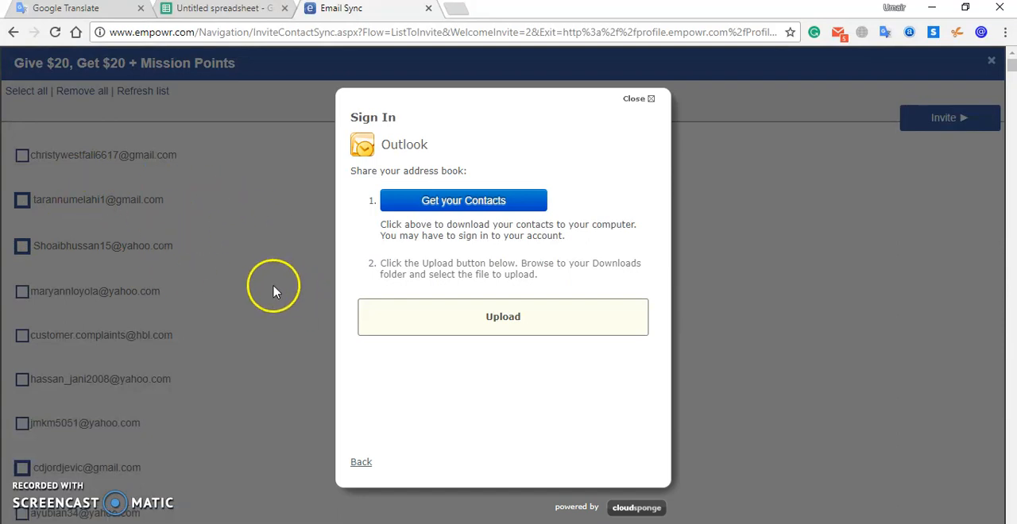
pyautogui.moveTo(427, 311)
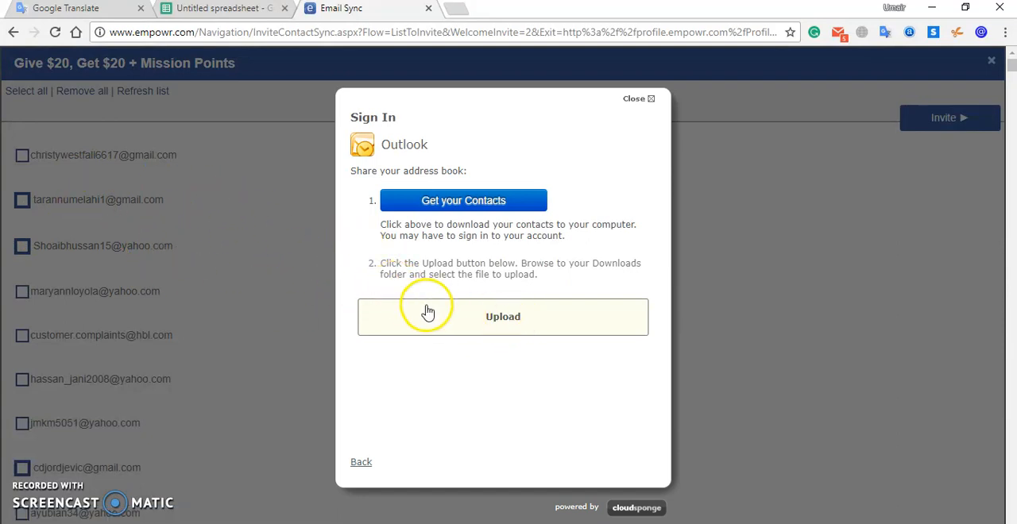
# Start a contacts file upload from the Outlook Sign In popup.
pyautogui.scroll(-3)
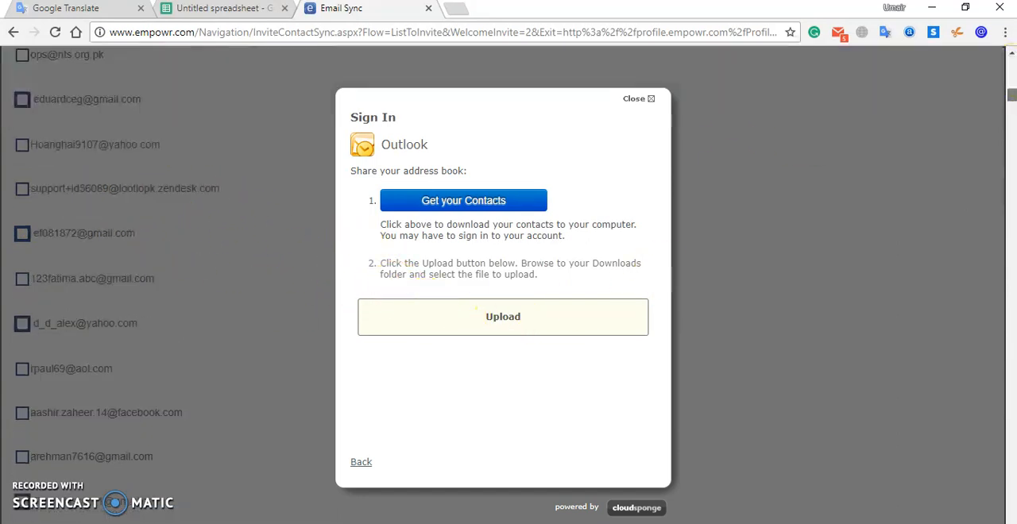
pyautogui.scroll(-3)
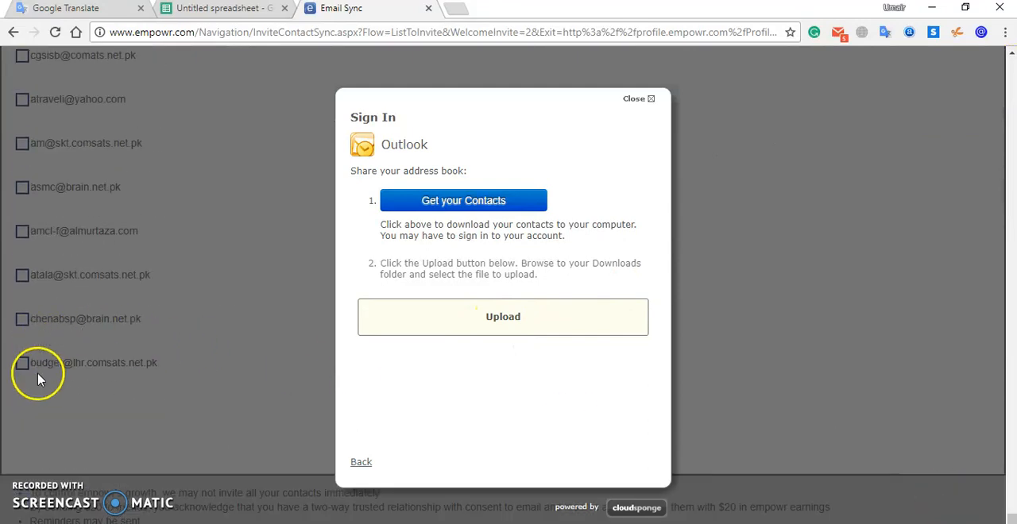
pyautogui.moveTo(160, 363)
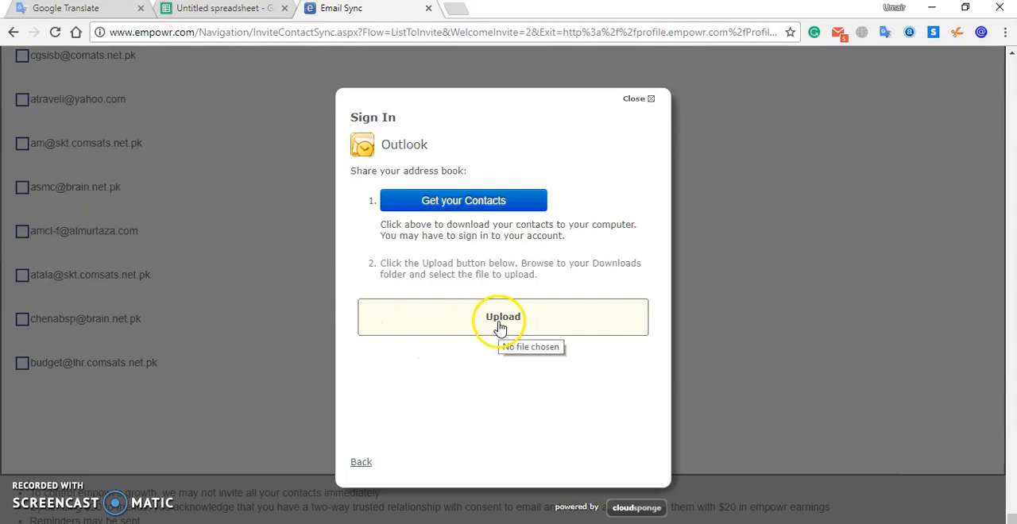
pyautogui.click(503, 317)
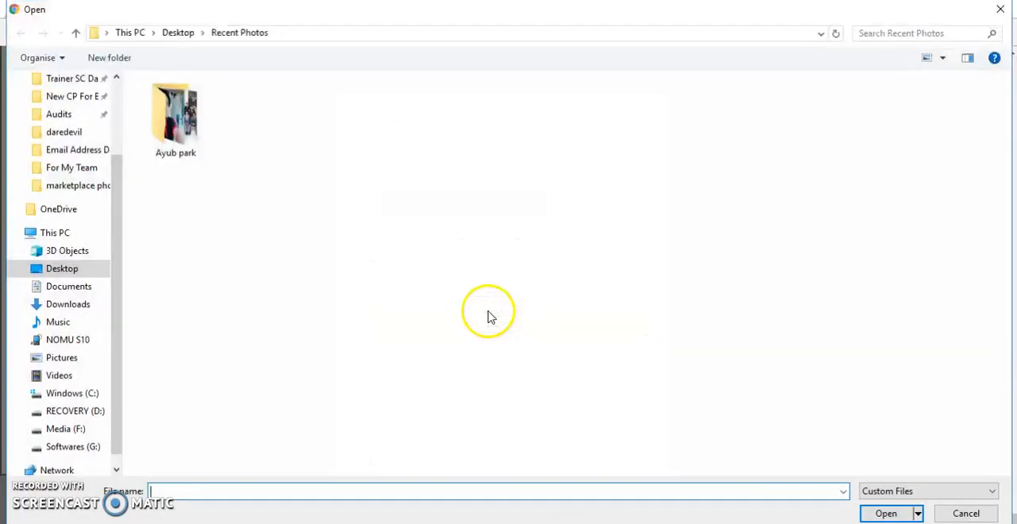
# Upload 'Tutorial spreadsheet - Sheet1.csv' from the Desktop.
pyautogui.scroll(3)
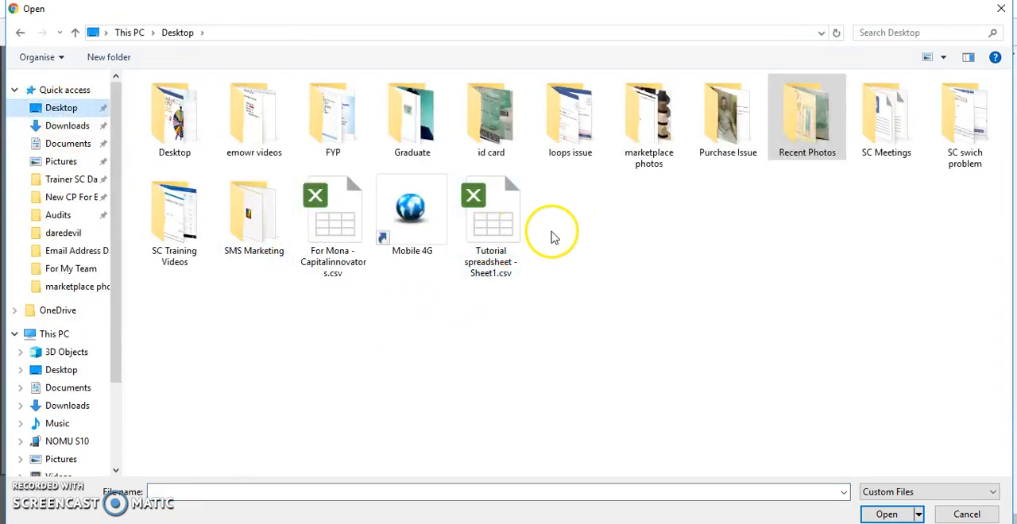
pyautogui.moveTo(493, 231)
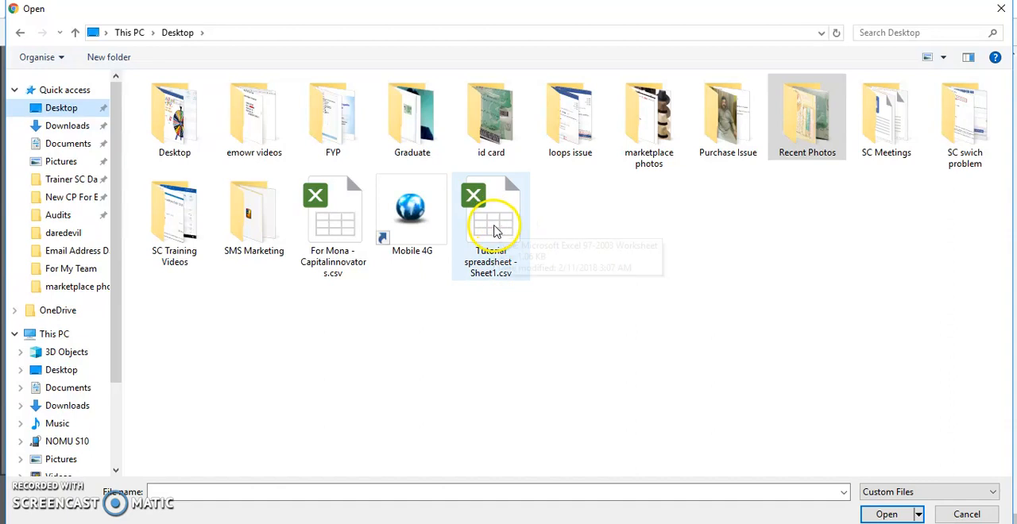
pyautogui.click(490, 211)
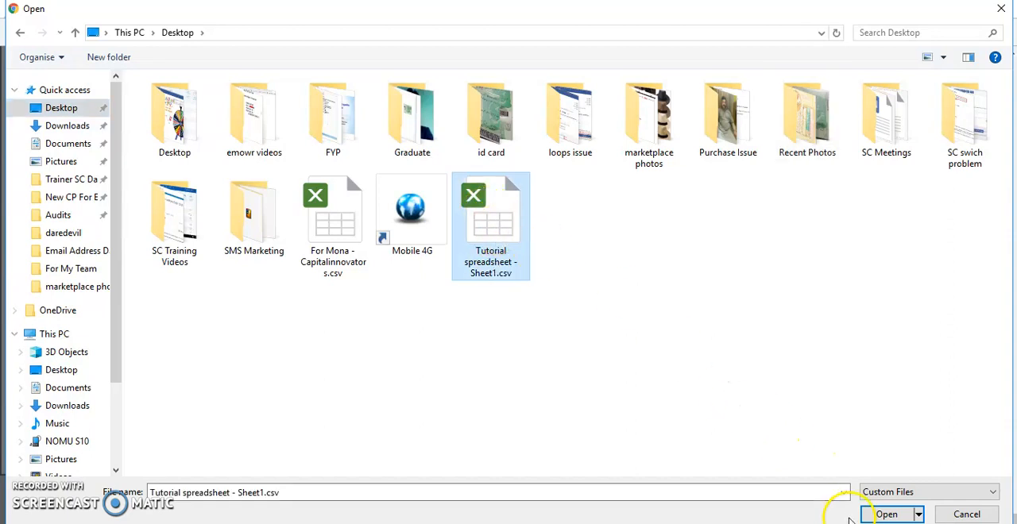
pyautogui.click(887, 514)
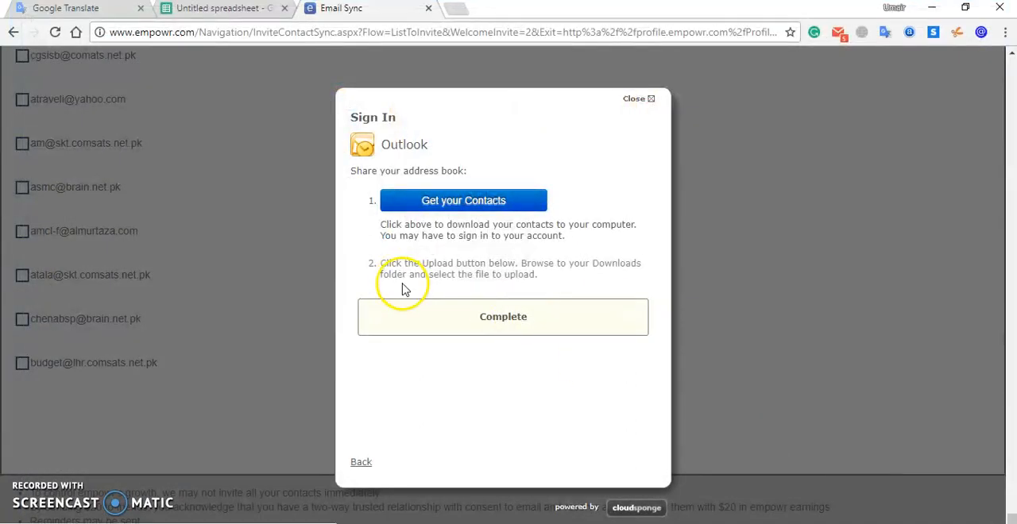
pyautogui.click(503, 316)
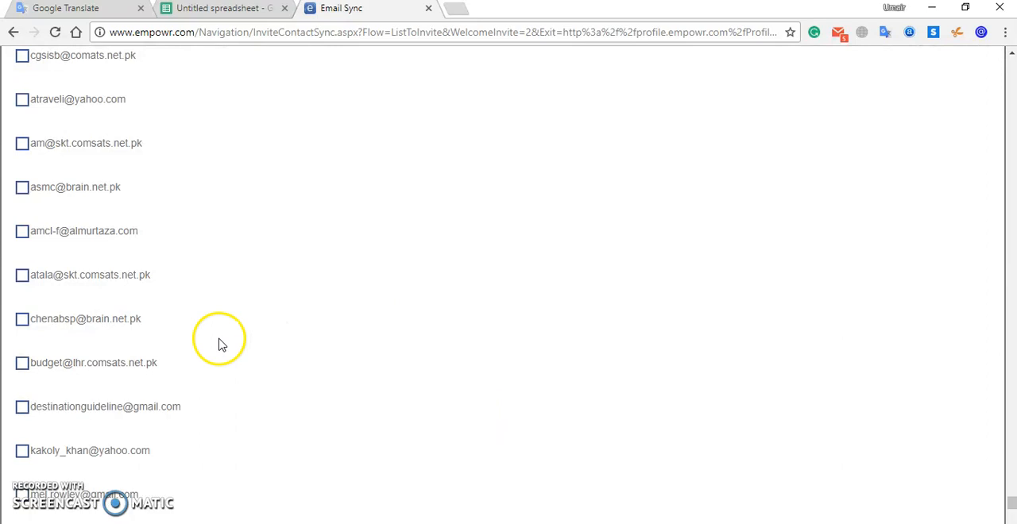
pyautogui.moveTo(76, 382)
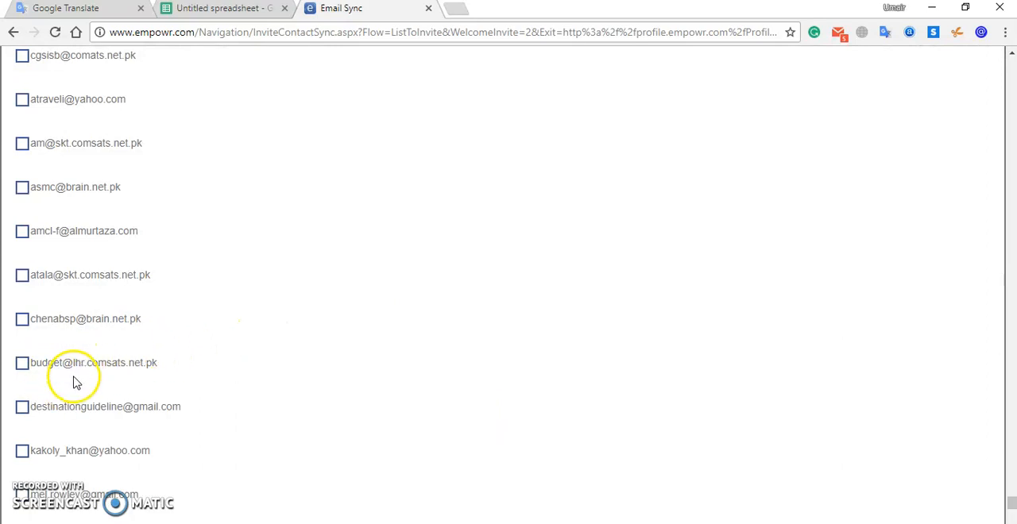
pyautogui.moveTo(85, 384)
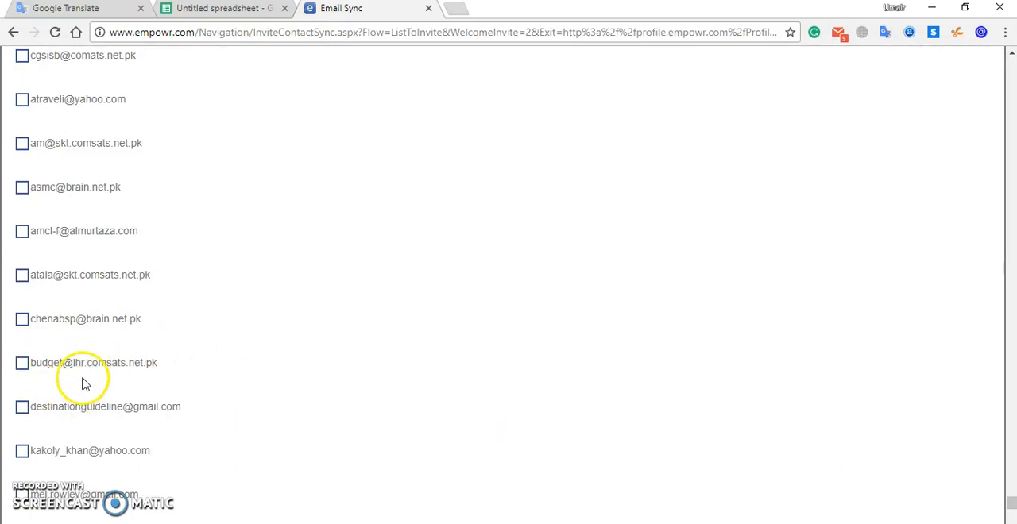
pyautogui.moveTo(75, 368)
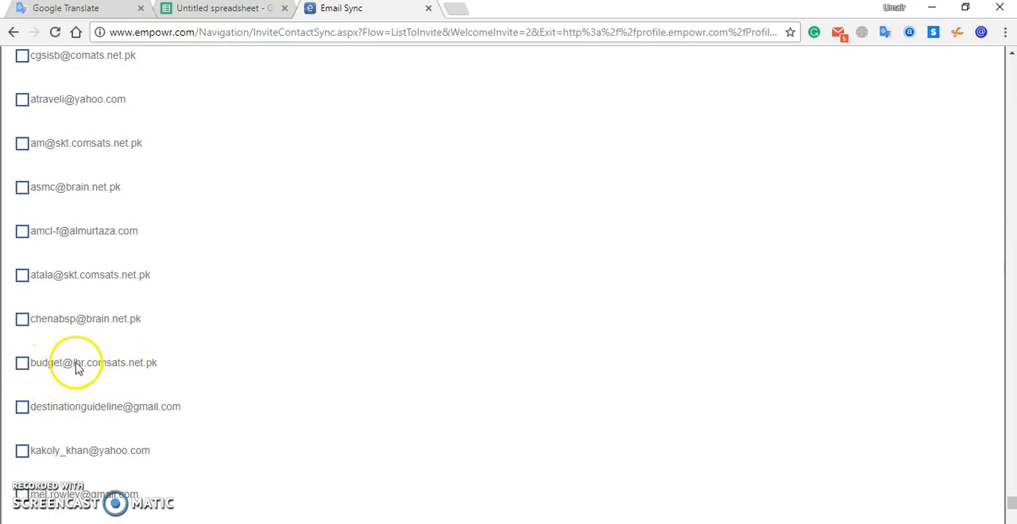
pyautogui.moveTo(95, 332)
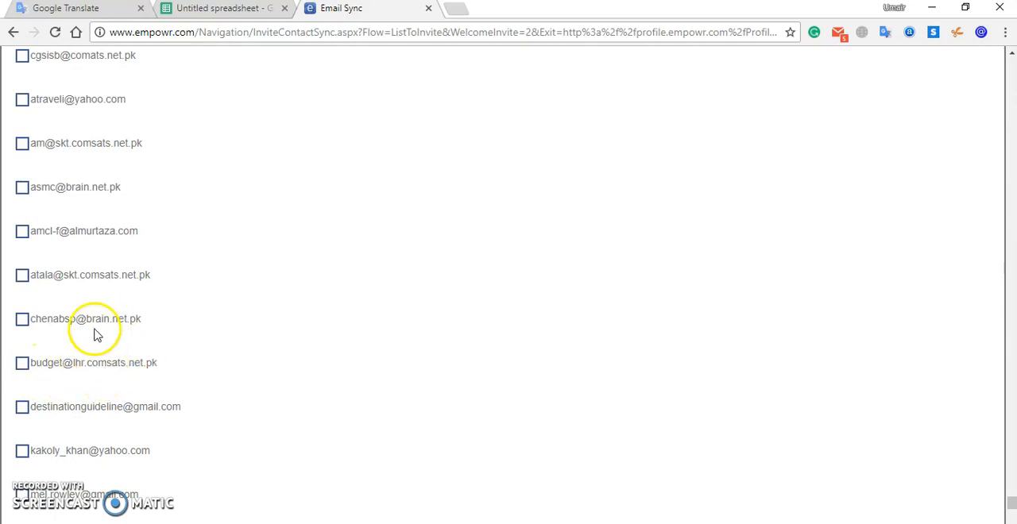
pyautogui.moveTo(55, 278)
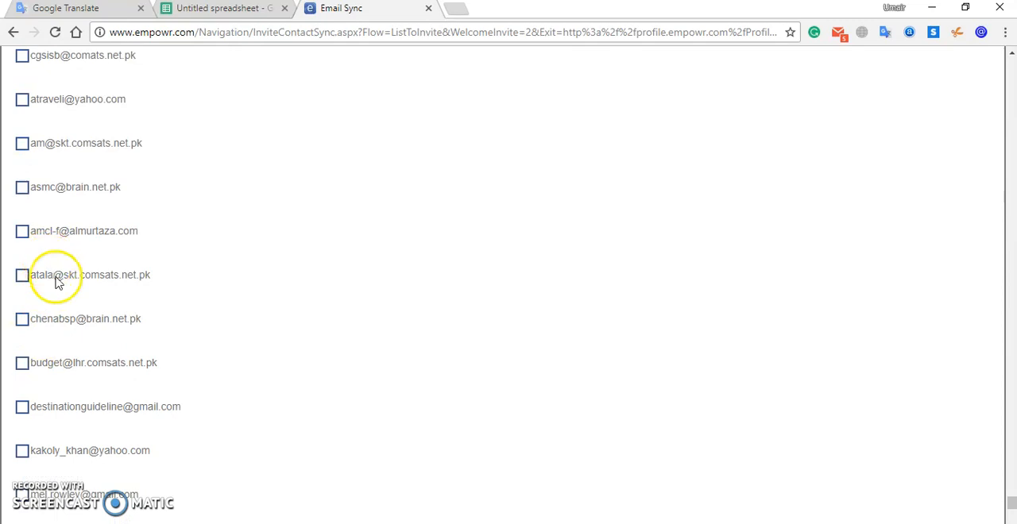
pyautogui.click(22, 407)
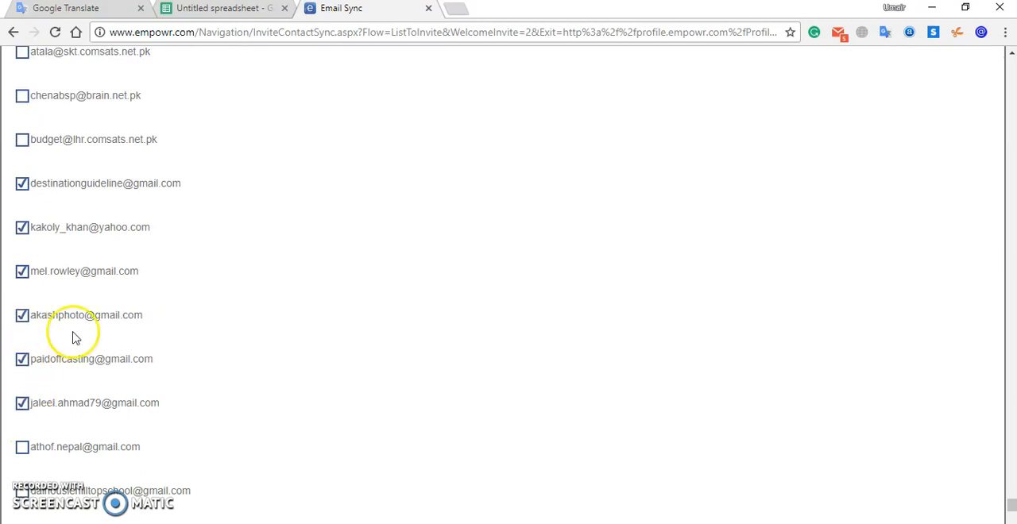
pyautogui.scroll(-3)
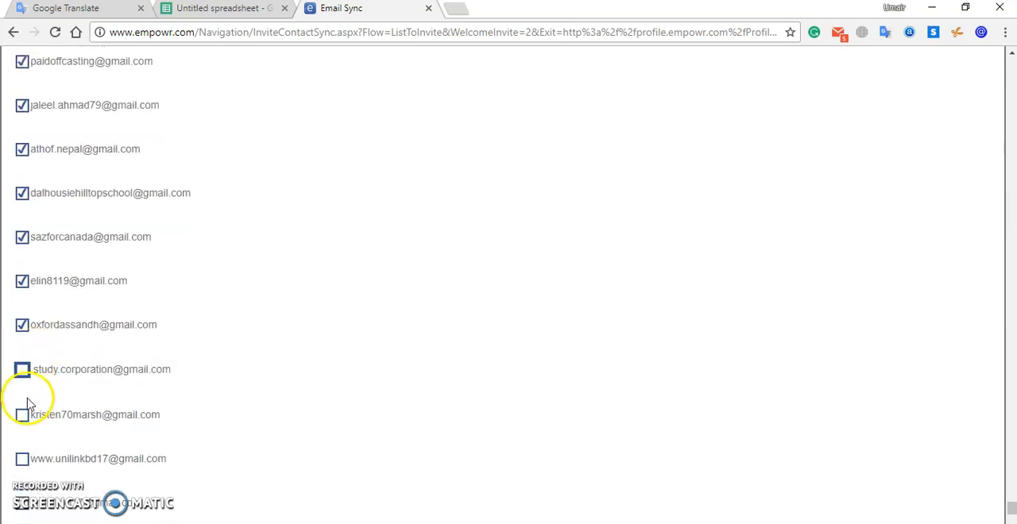
pyautogui.scroll(-3)
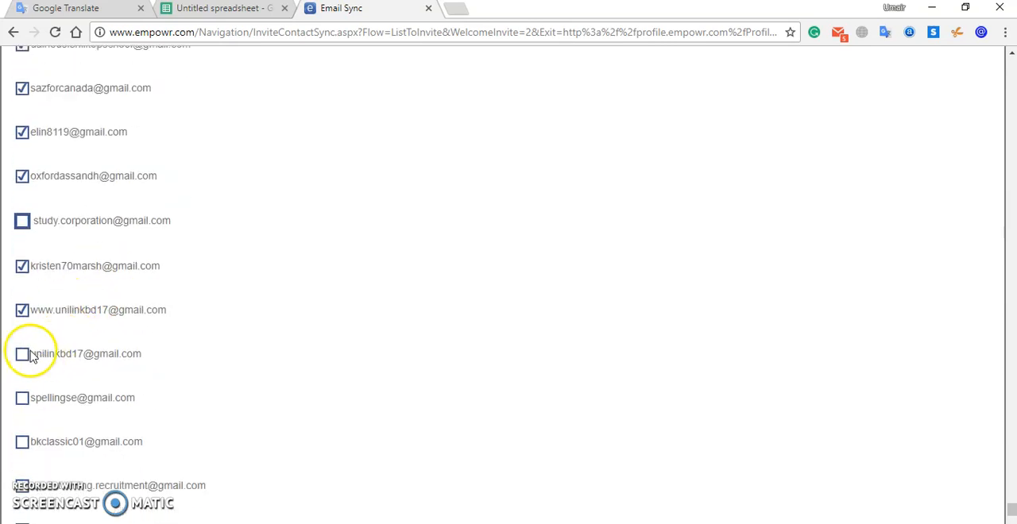
pyautogui.click(22, 354)
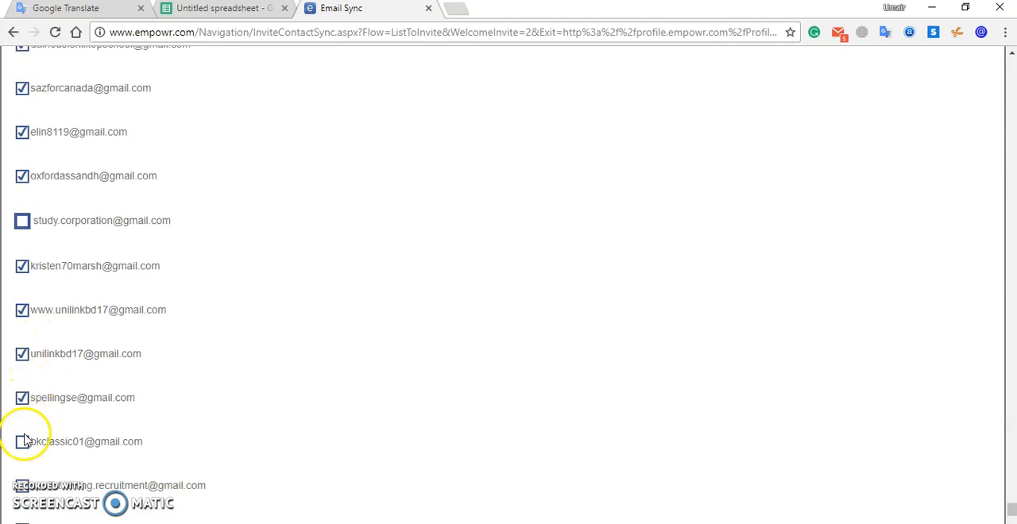
pyautogui.scroll(-3)
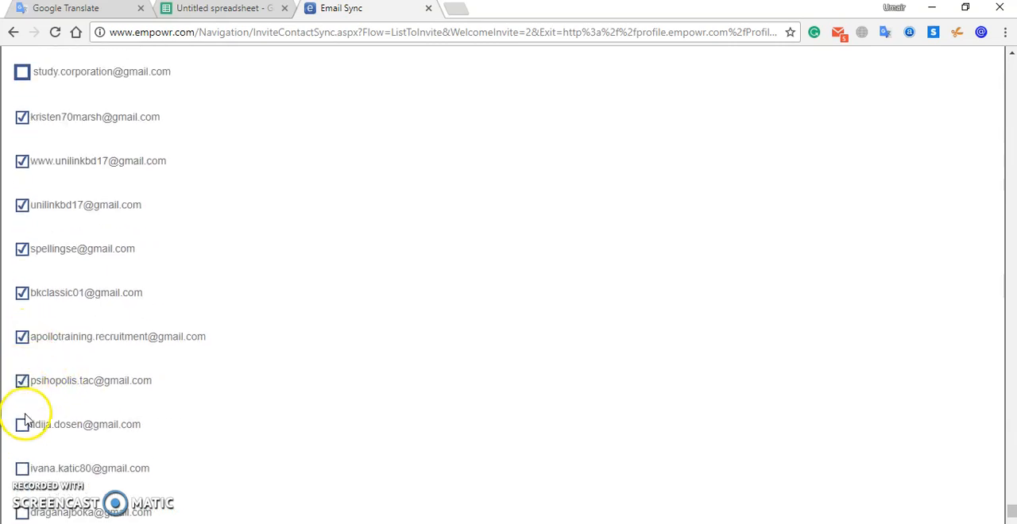
pyautogui.scroll(-3)
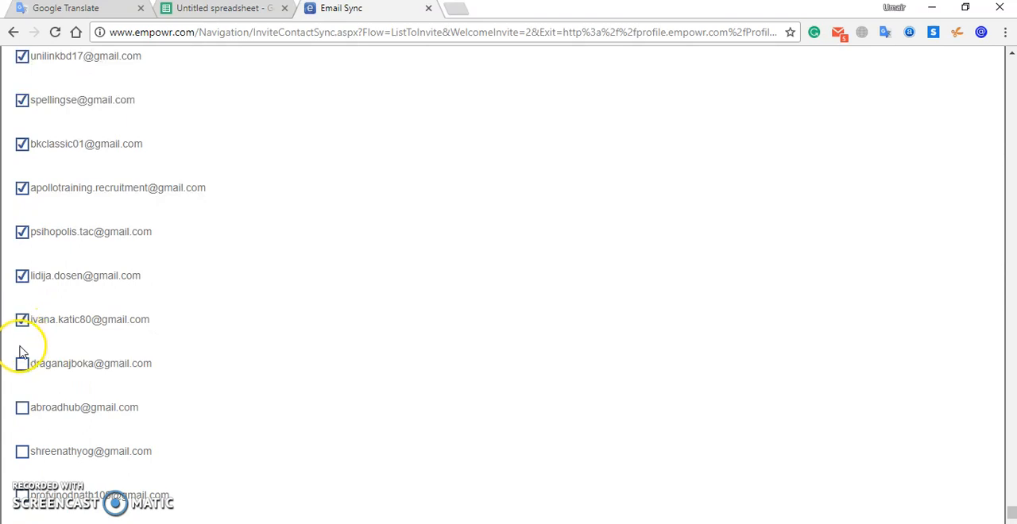
pyautogui.scroll(-3)
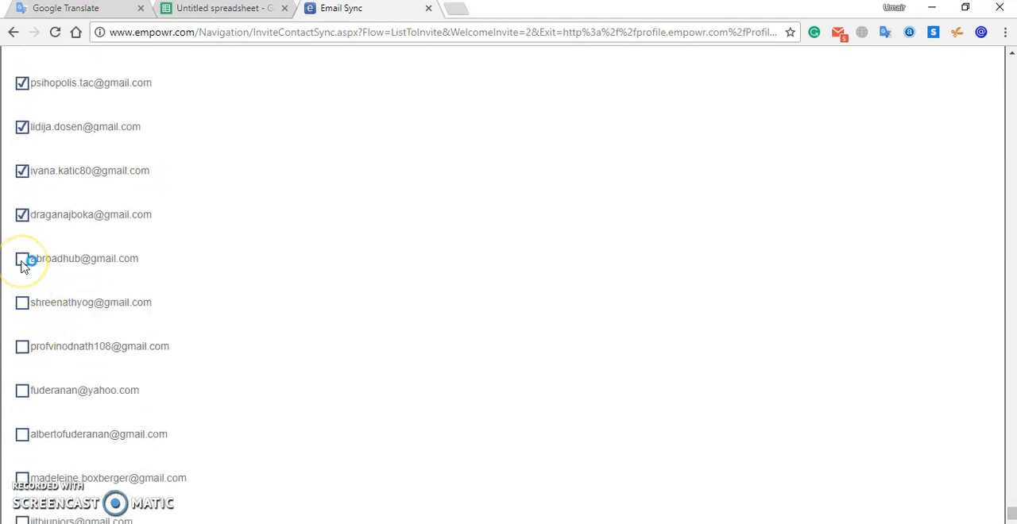
pyautogui.click(22, 258)
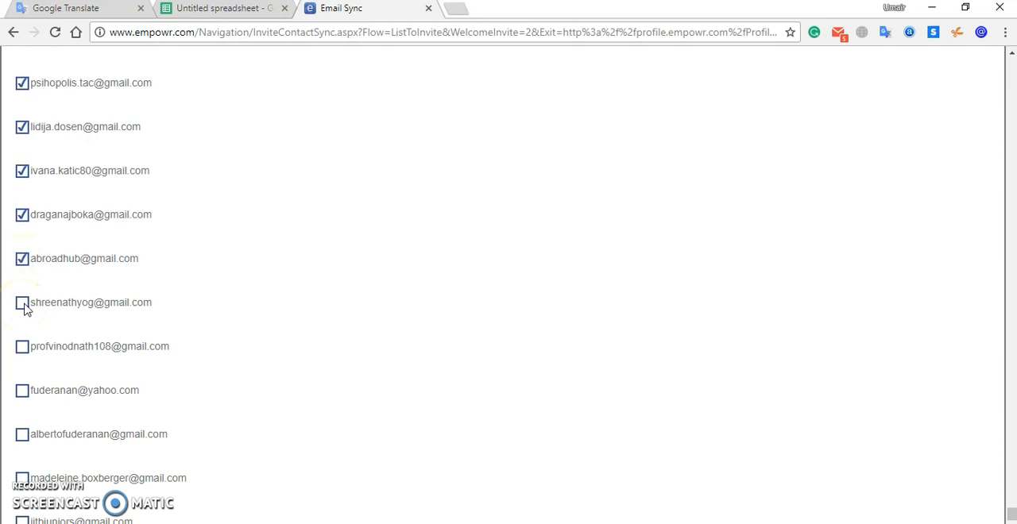
pyautogui.click(22, 302)
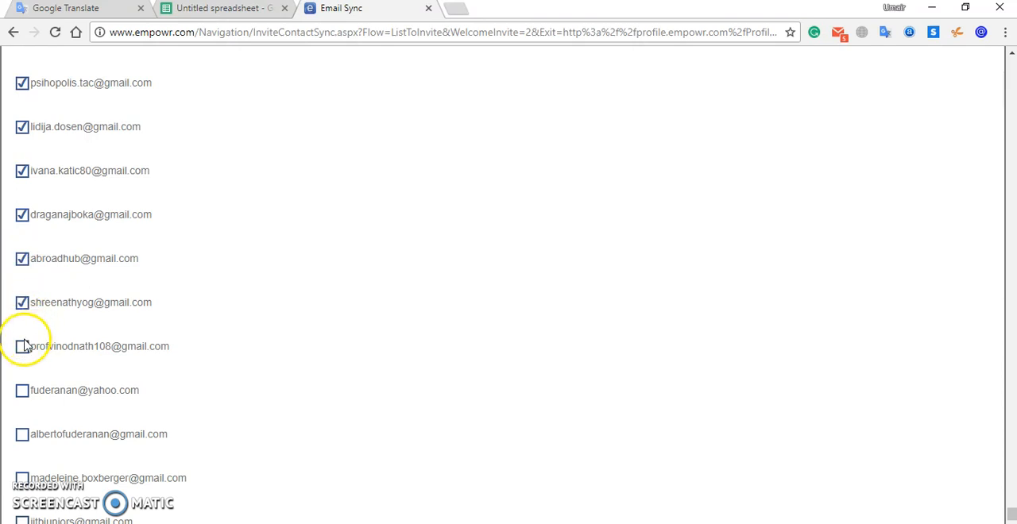
pyautogui.click(23, 346)
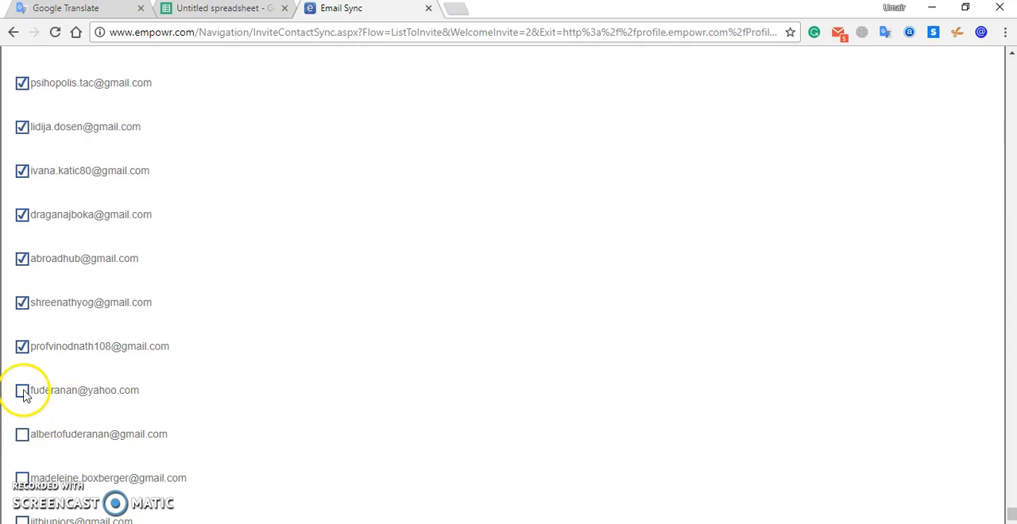
pyautogui.click(22, 390)
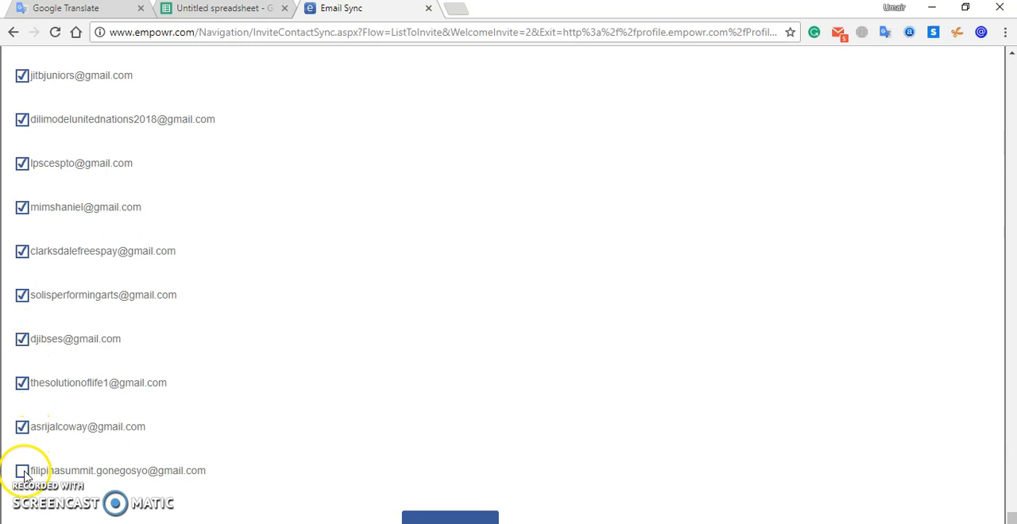
pyautogui.scroll(-3)
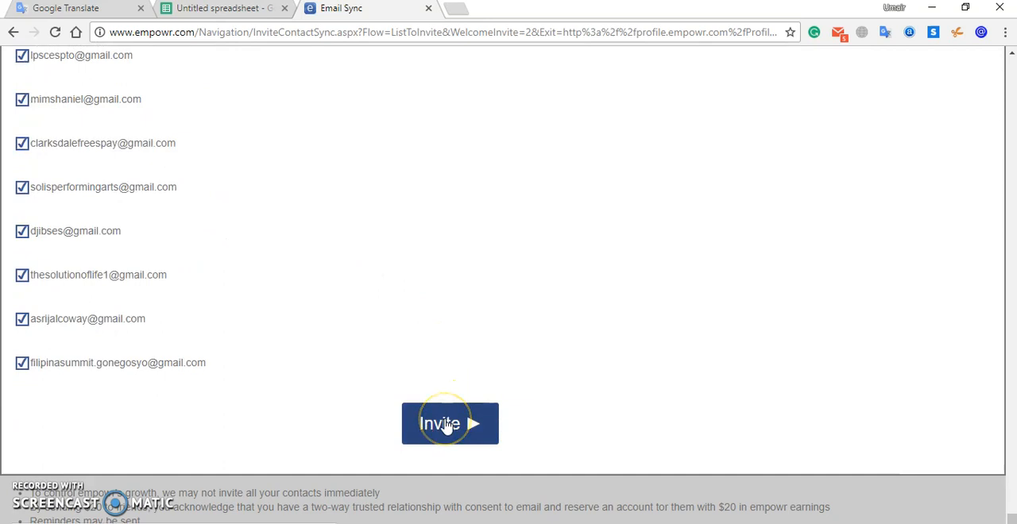
# Send invites to all ticked contacts, giving $20 to 37 contacts.
pyautogui.click(449, 423)
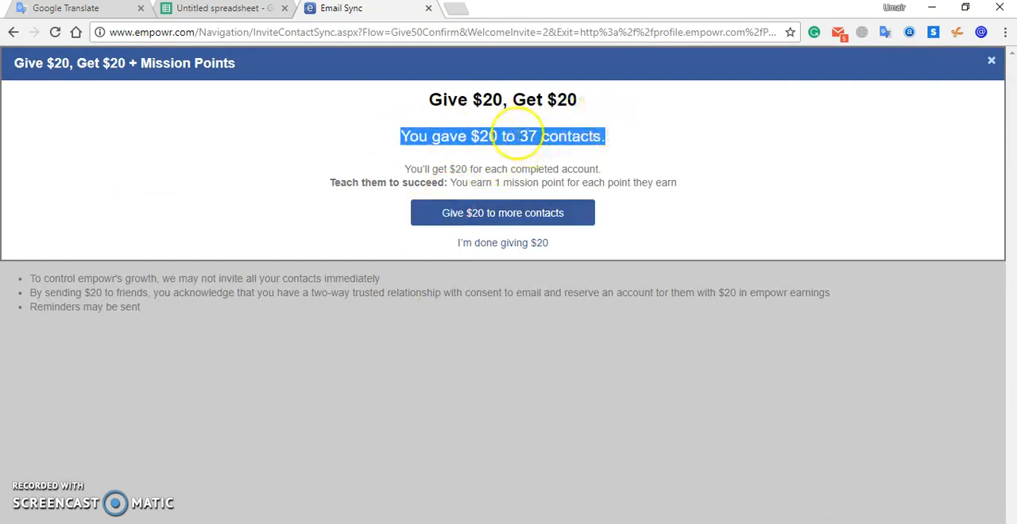
pyautogui.moveTo(431, 301)
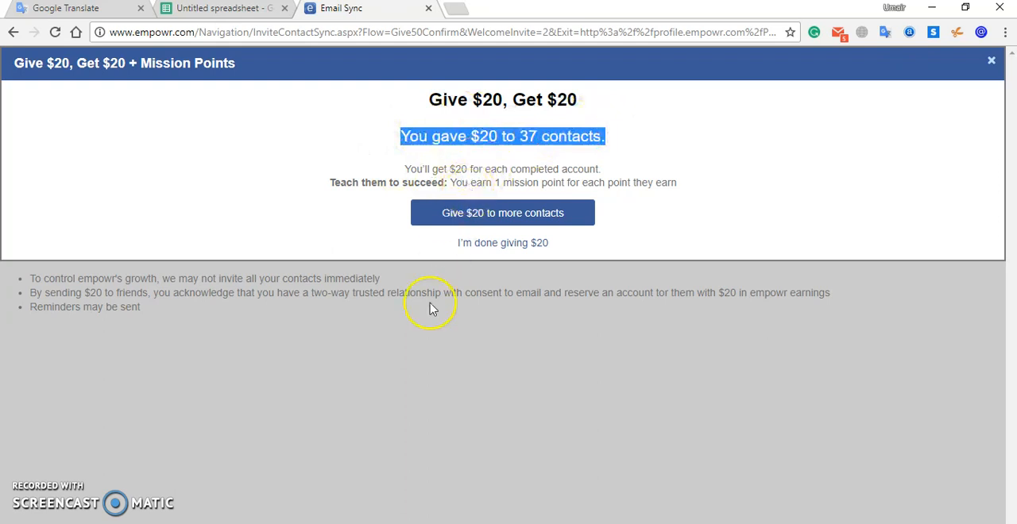
pyautogui.moveTo(431, 308)
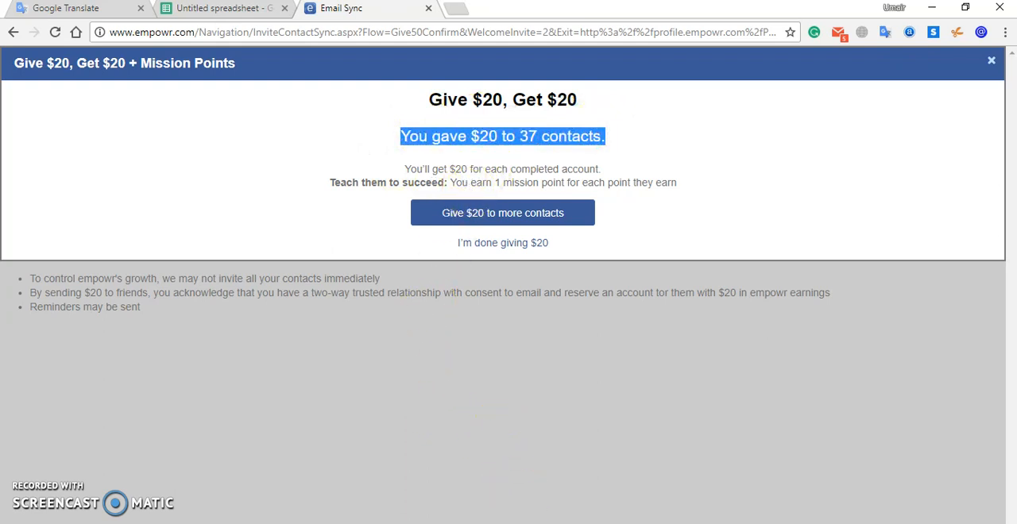